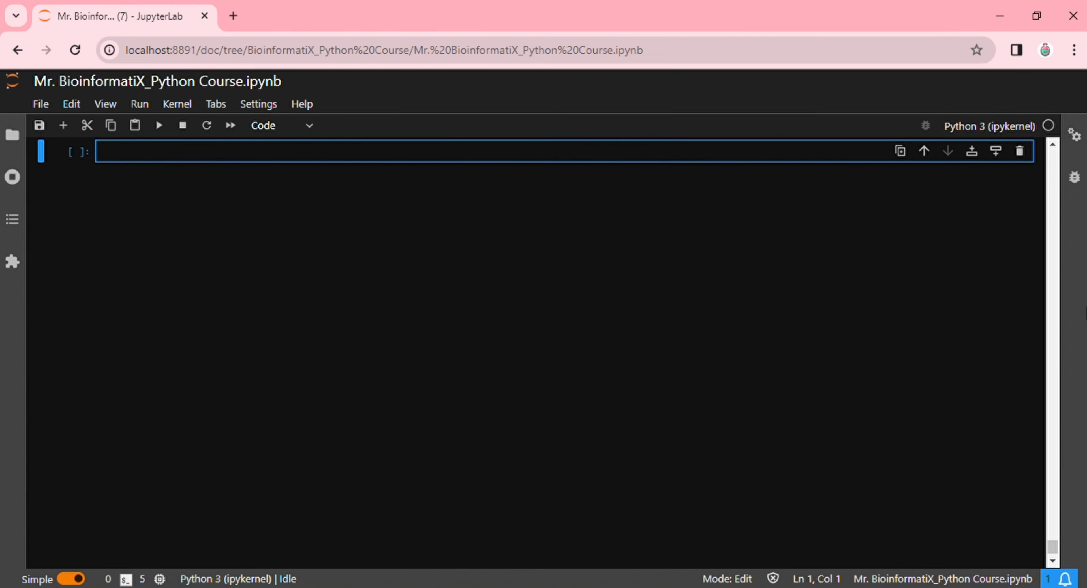
- Write 'pip install pillow' in the first code cell
{"action": "type", "text": "pip i"}
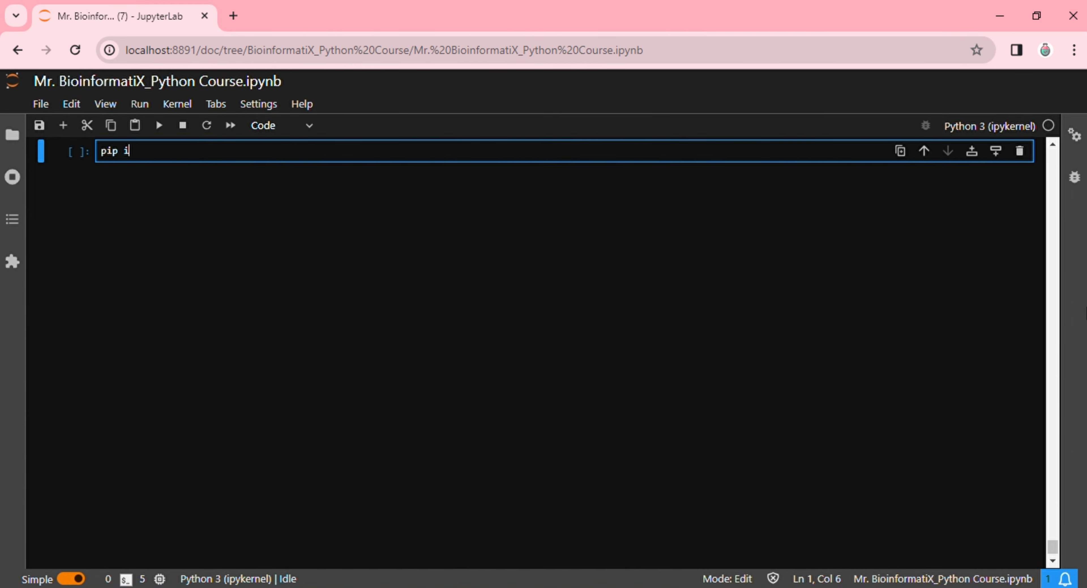
{"action": "type", "text": "nstall pillow"}
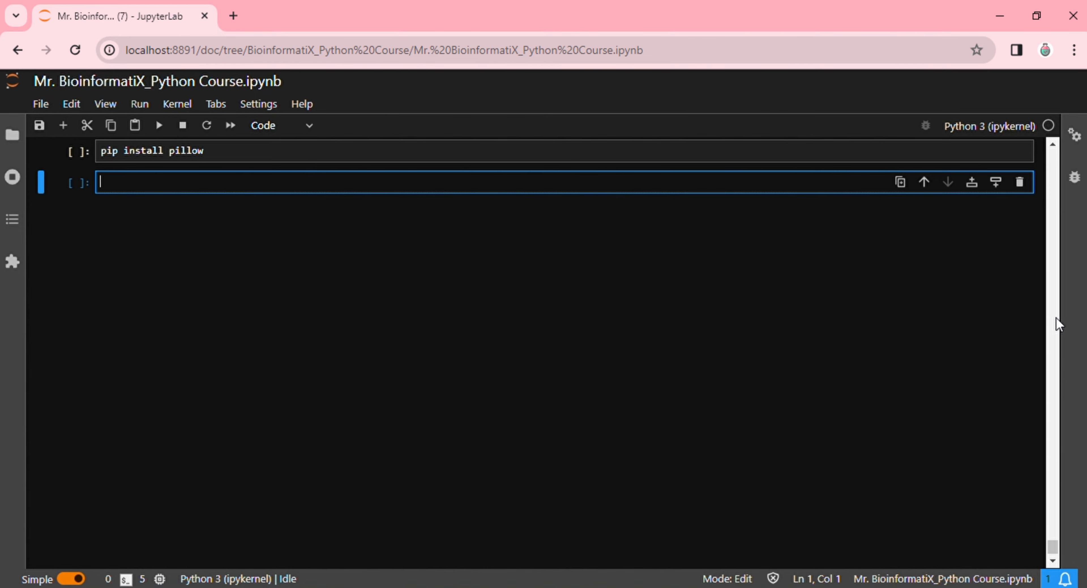
- Write a cell importing Image from PIL, opening 'astro.jpg', and displaying image
{"action": "left_click", "coordinate": [1018, 151]}
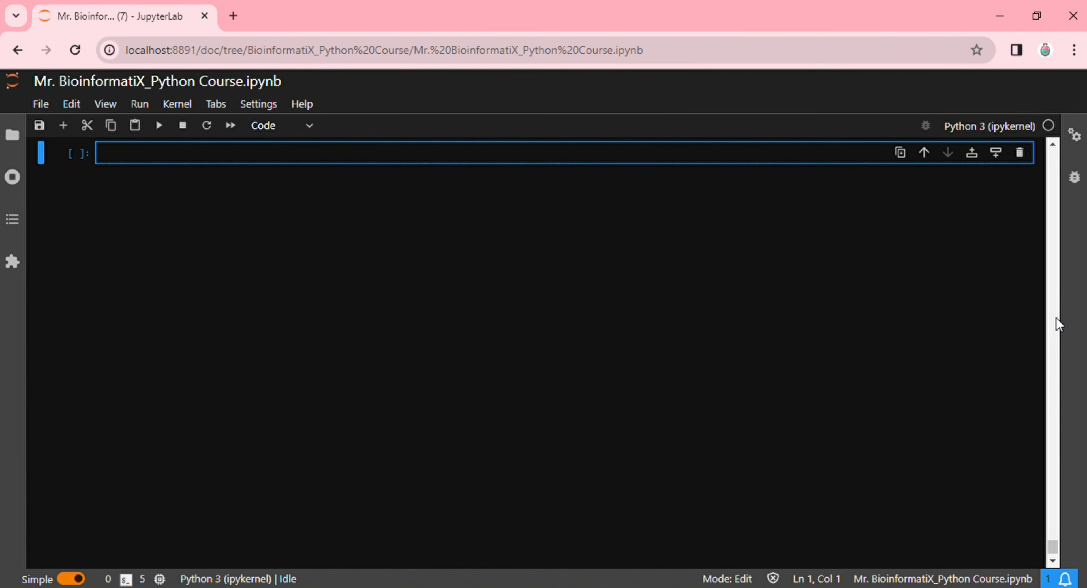
{"action": "type", "text": "from P"}
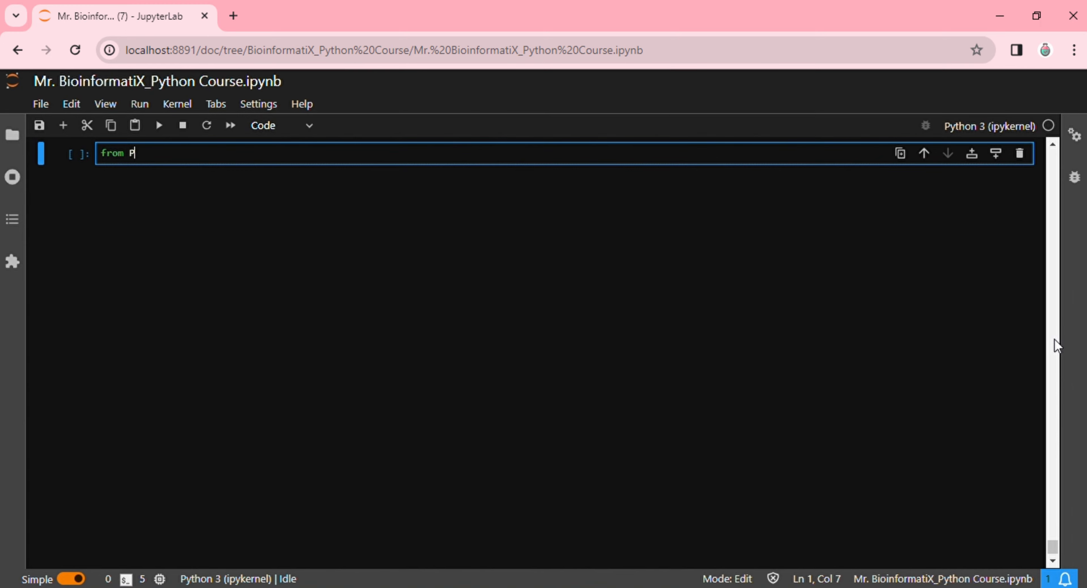
{"action": "type", "text": "IL impo"}
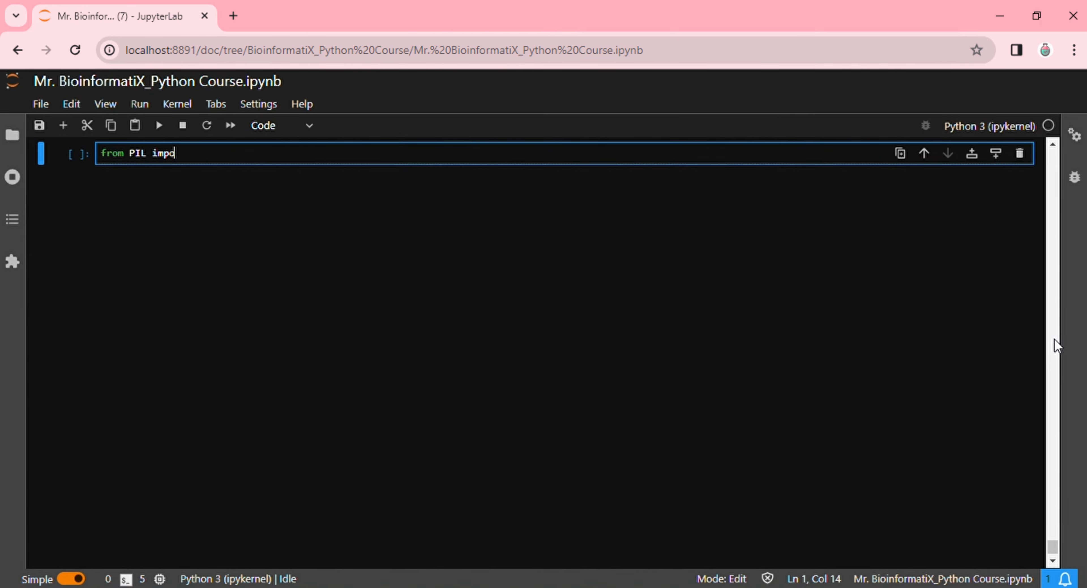
{"action": "type", "text": "rt Image"}
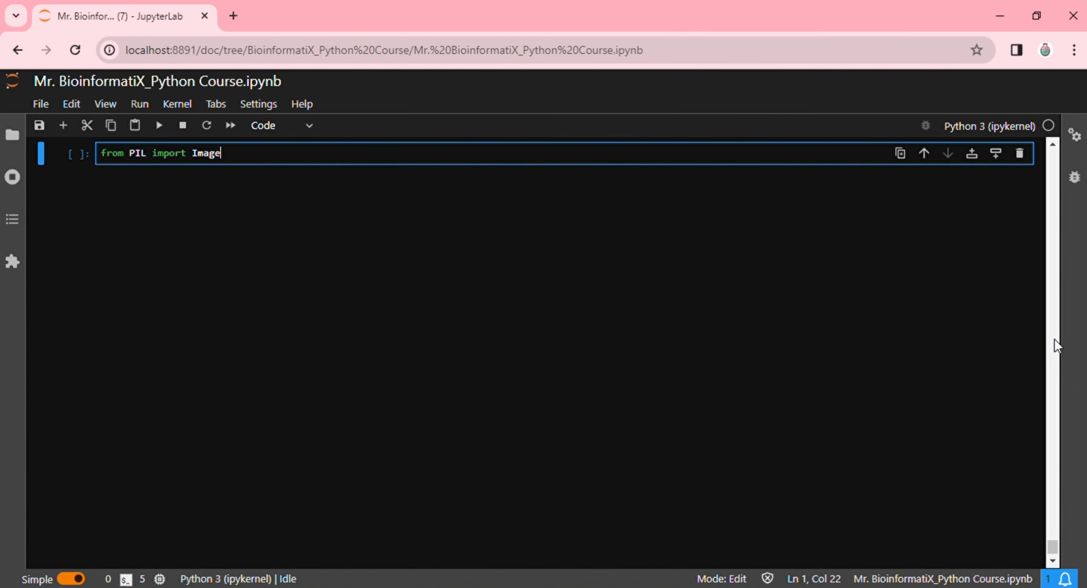
{"action": "type", "text": "image"}
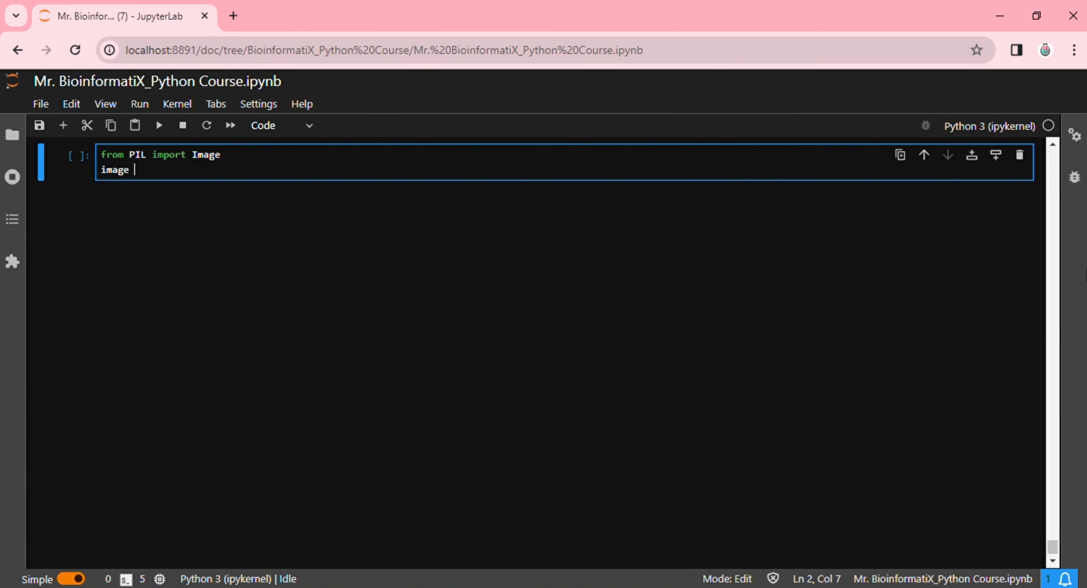
{"action": "type", "text": "= Image"}
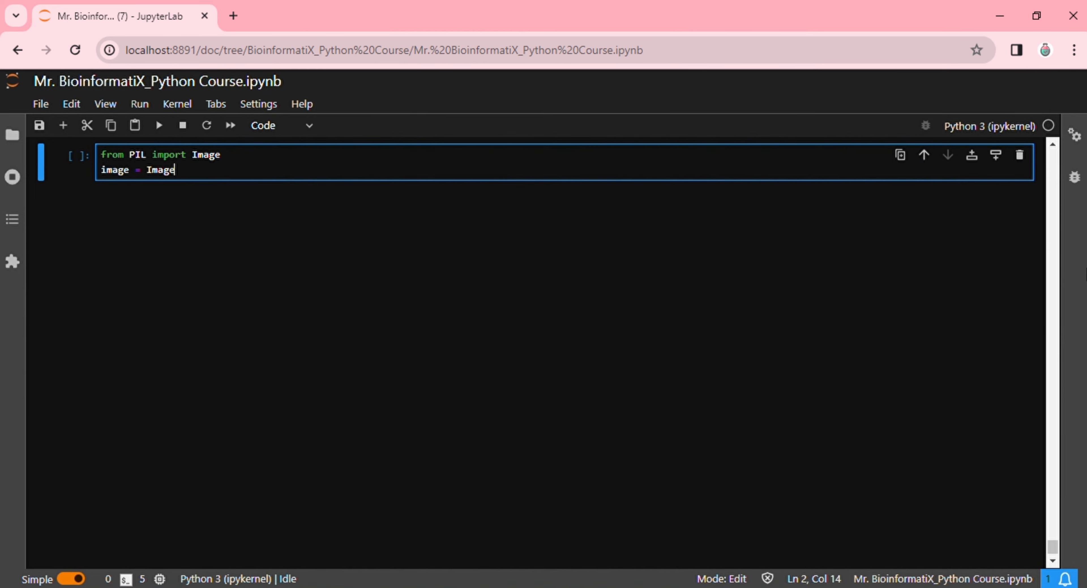
{"action": "type", "text": ".open()"}
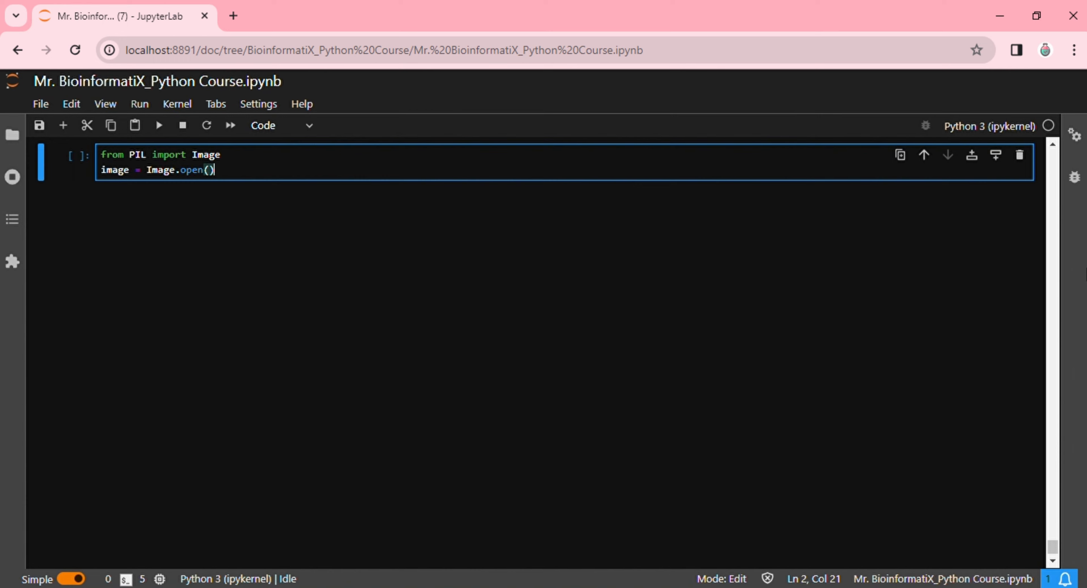
{"action": "type", "text": "''"}
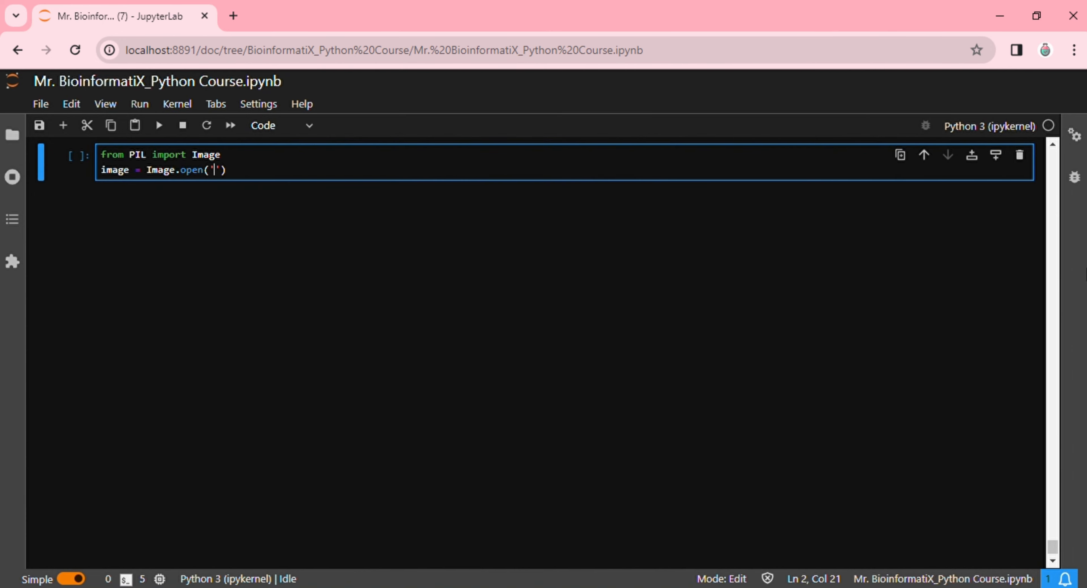
{"action": "type", "text": "astro.jpg"}
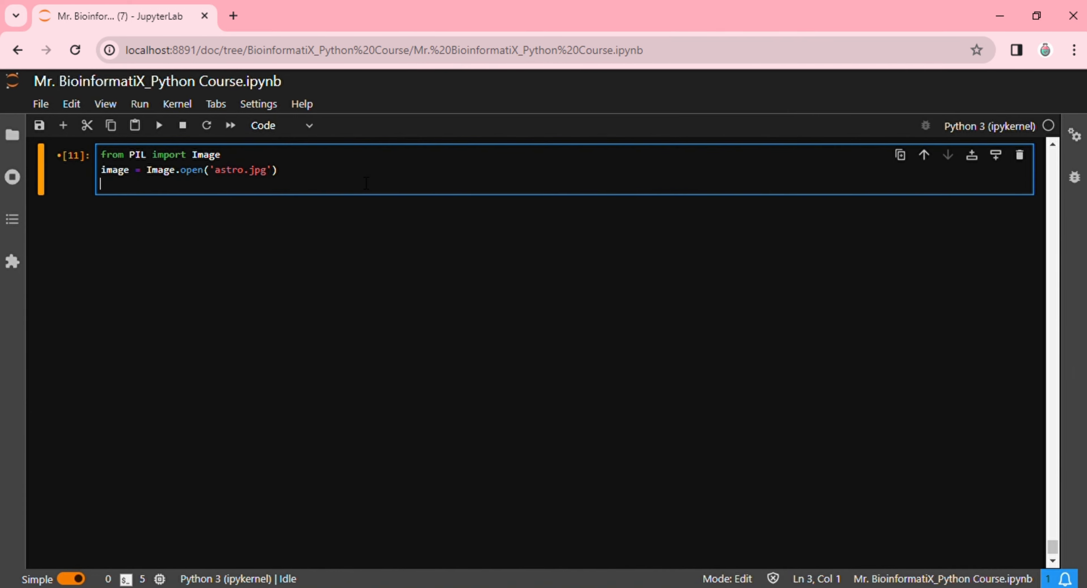
{"action": "type", "text": "image"}
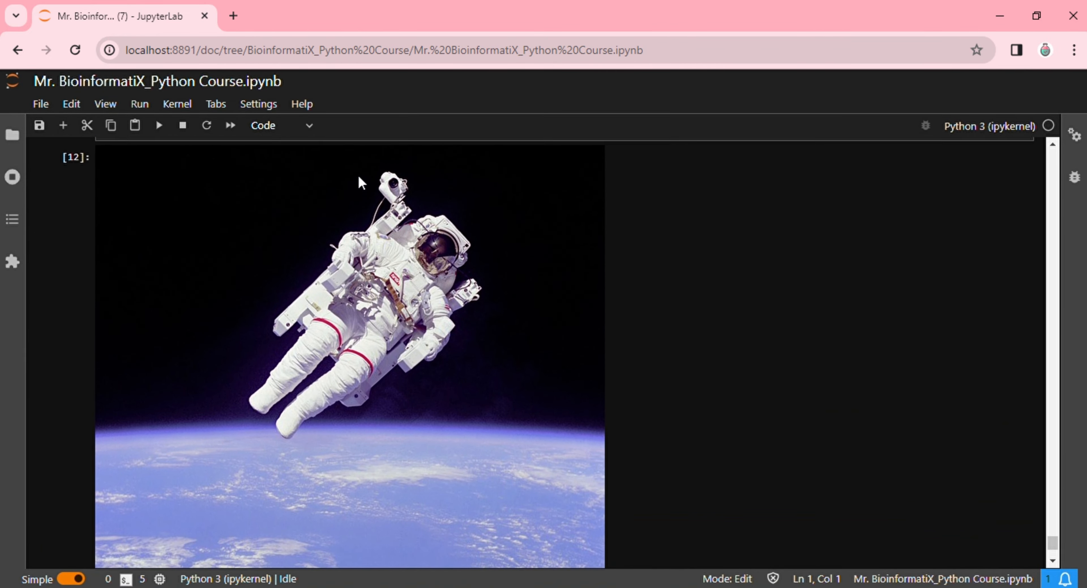
- Scroll down past the astronaut photo output to the empty cell
{"action": "scroll", "scroll_direction": "down", "scroll_amount": 3}
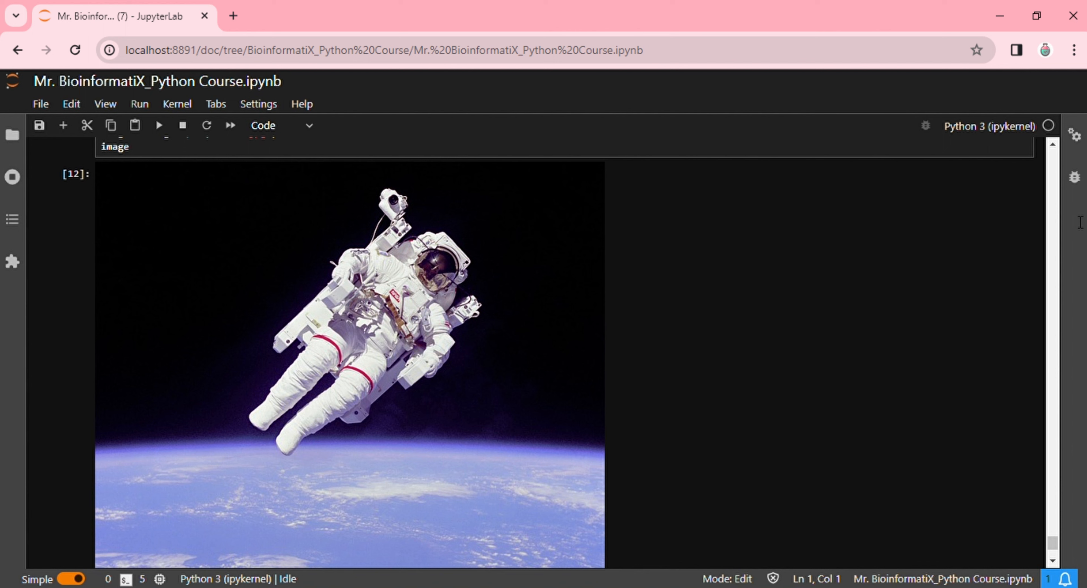
{"action": "mouse_move", "coordinate": [1079, 222]}
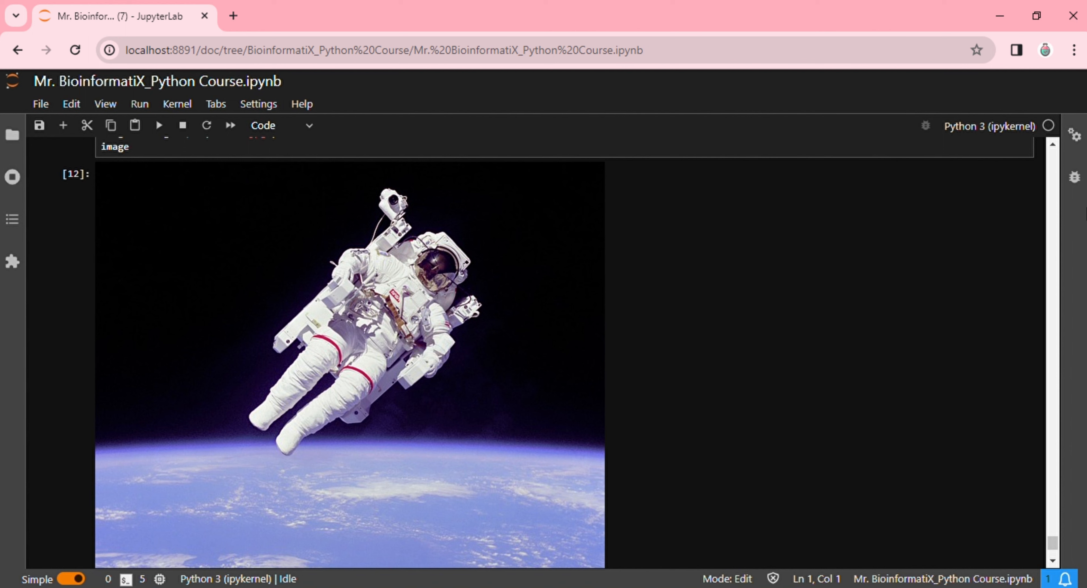
{"action": "mouse_move", "coordinate": [1057, 233]}
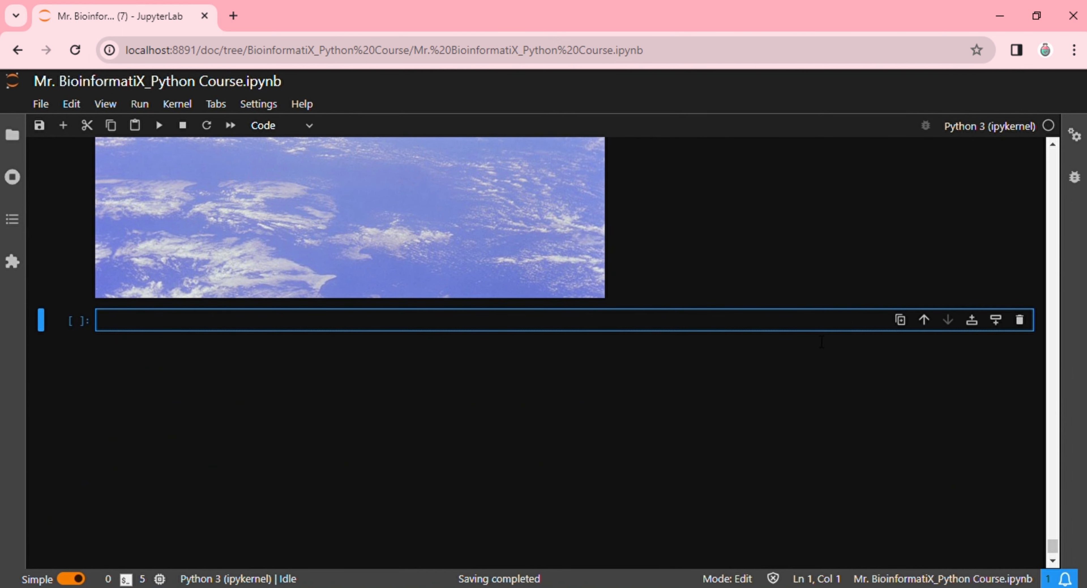
- Write new_size = (800,600) and resized_image = image.resize(new_size) in the cell
{"action": "type", "text": "new_size = ("}
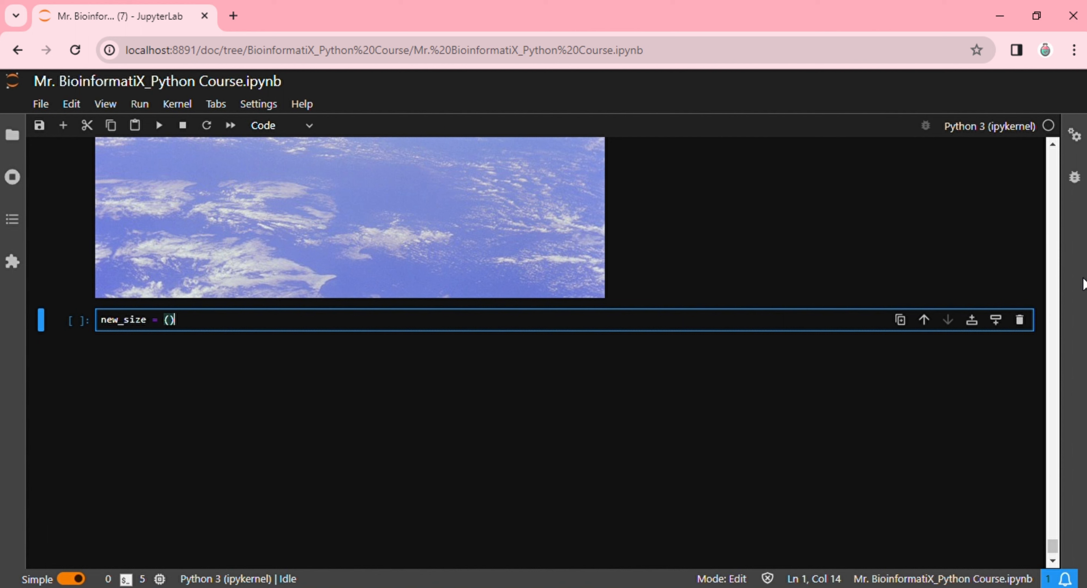
{"action": "type", "text": "800,6"}
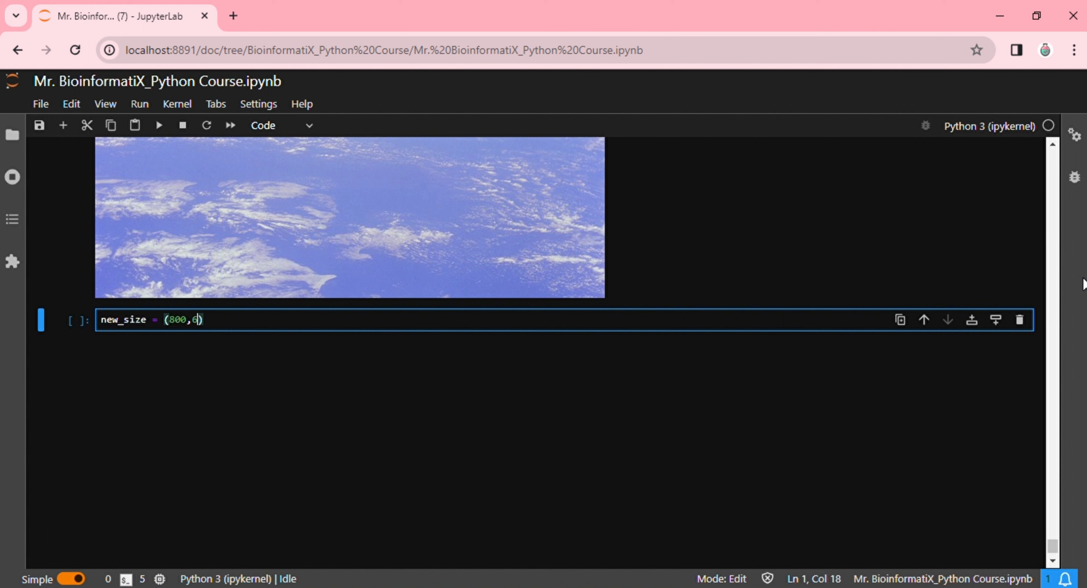
{"action": "type", "text": "00"}
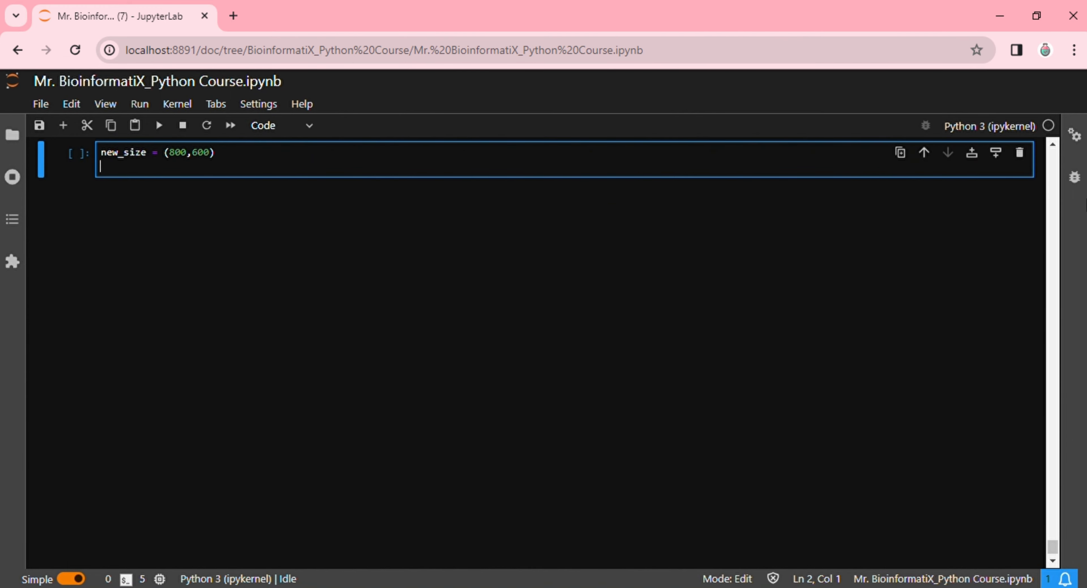
{"action": "type", "text": "resized_"}
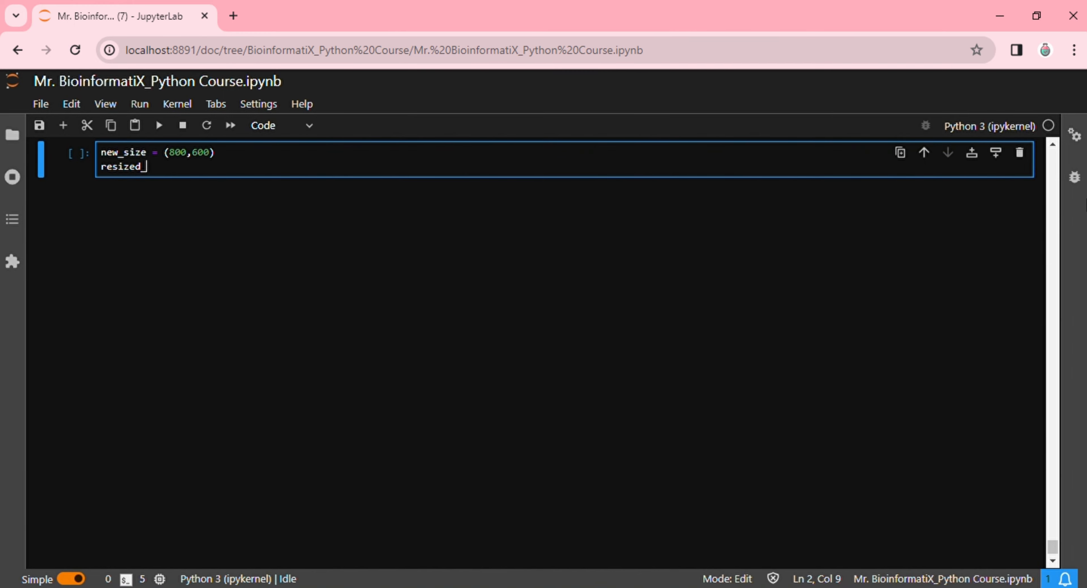
{"action": "type", "text": "image ="}
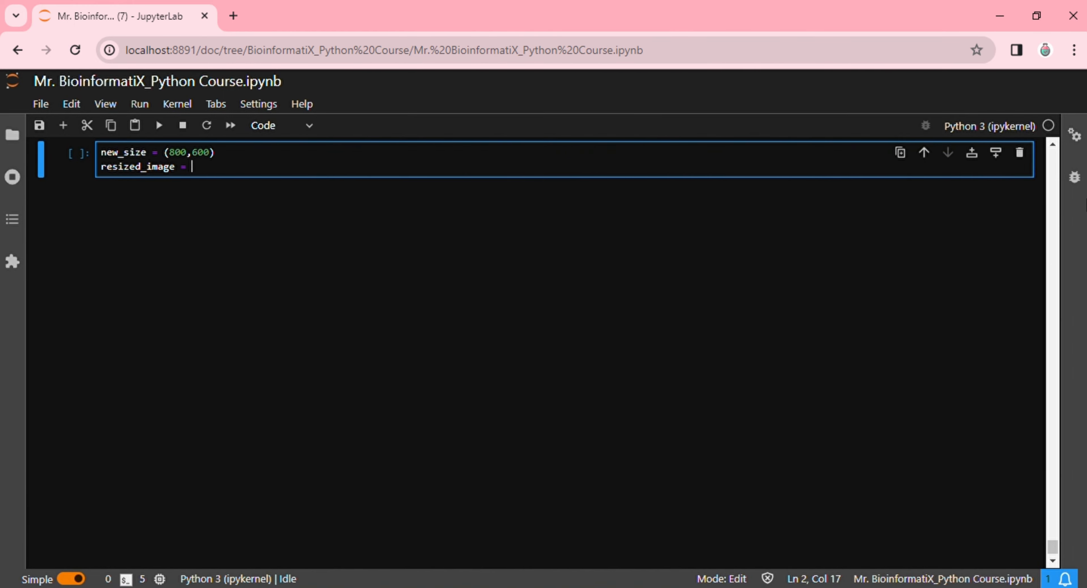
{"action": "type", "text": "image.r"}
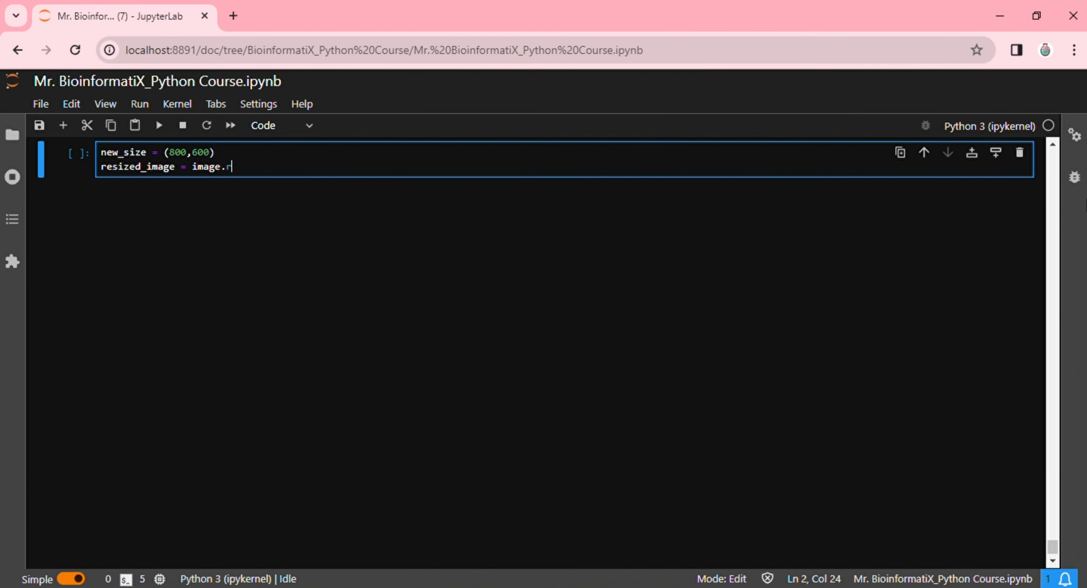
{"action": "type", "text": "esize()"}
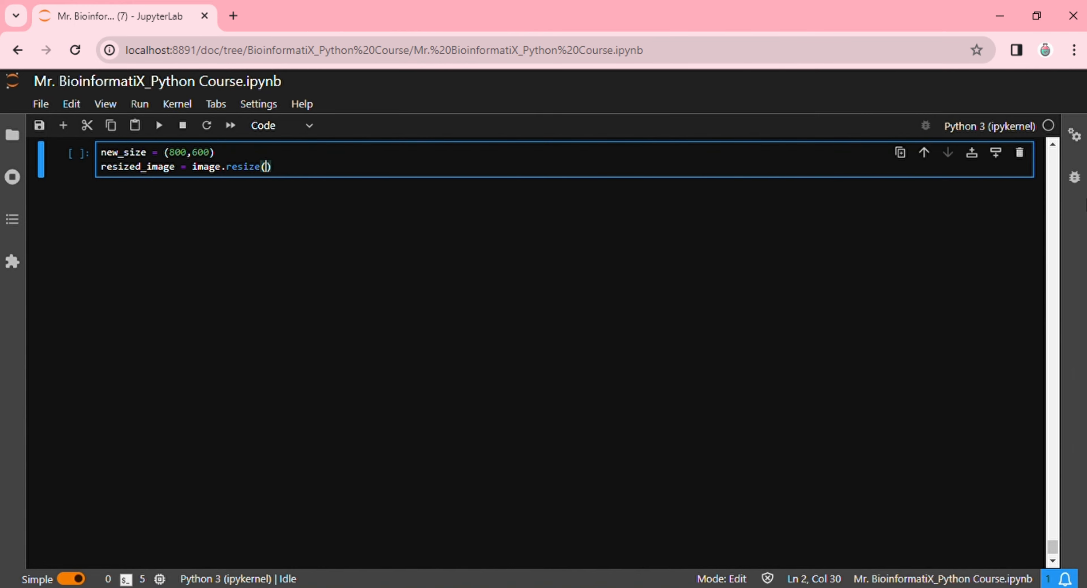
{"action": "type", "text": "new_si"}
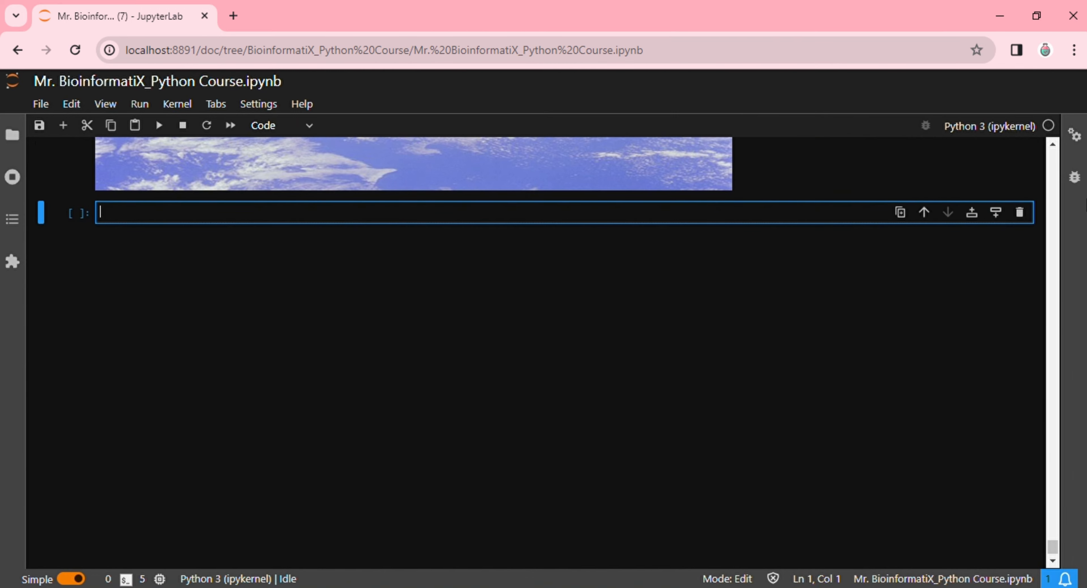
{"action": "mouse_move", "coordinate": [1060, 223]}
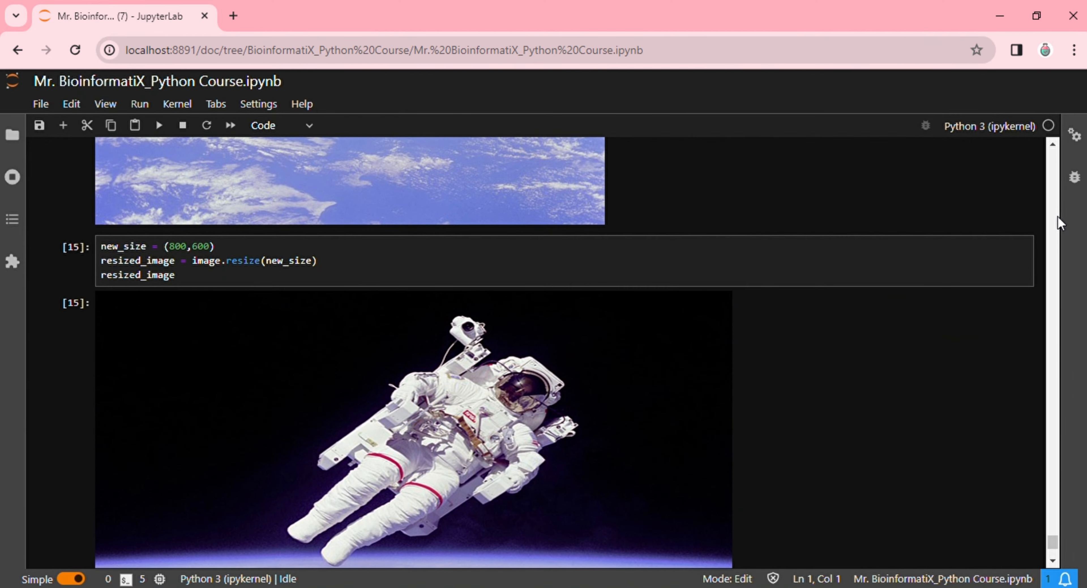
{"action": "scroll", "scroll_direction": "down", "scroll_amount": 3}
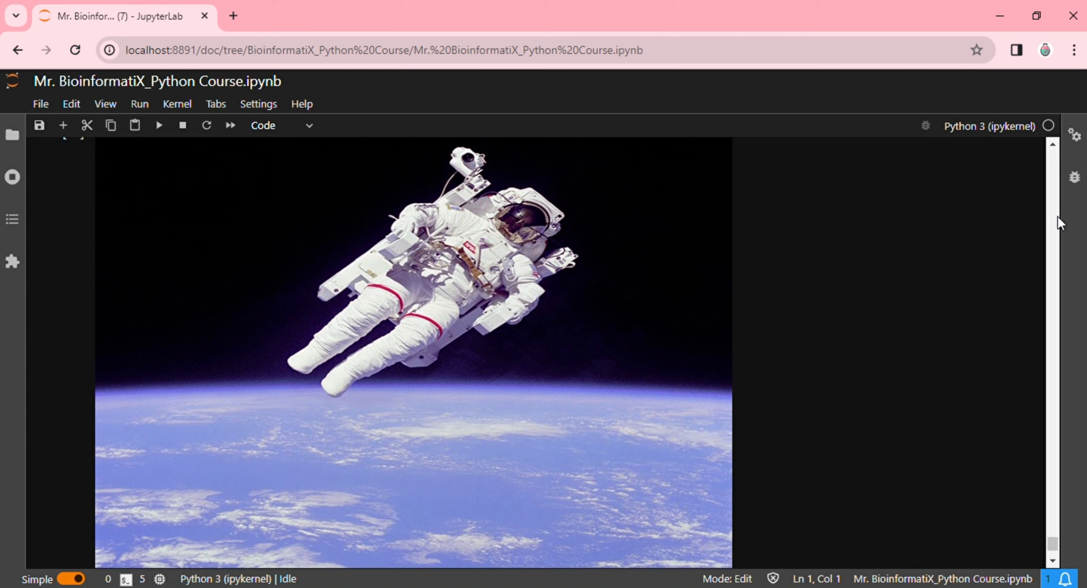
{"action": "scroll", "scroll_direction": "down", "scroll_amount": 3}
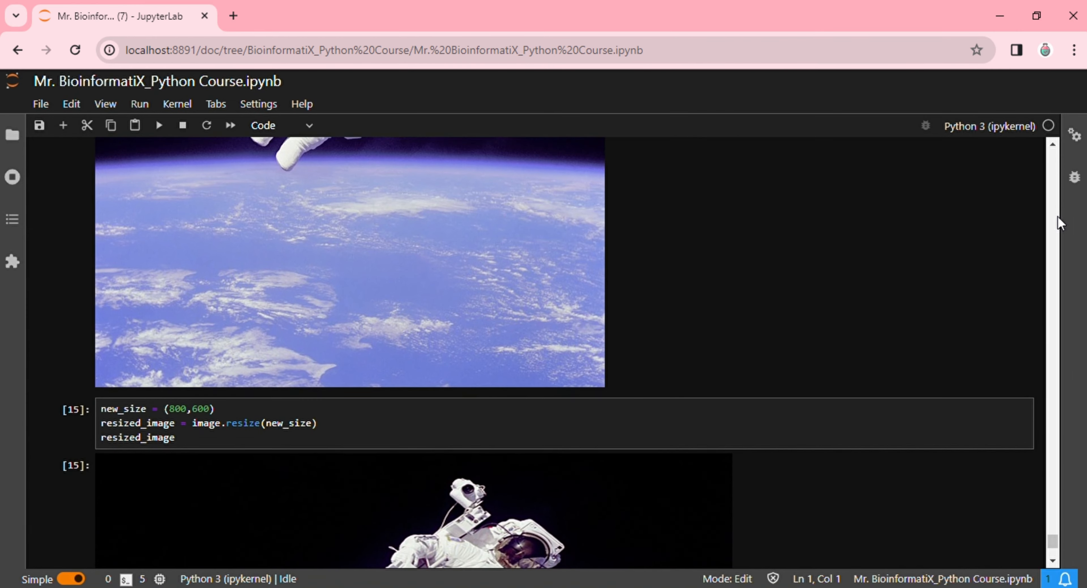
{"action": "scroll", "scroll_direction": "down", "scroll_amount": 3}
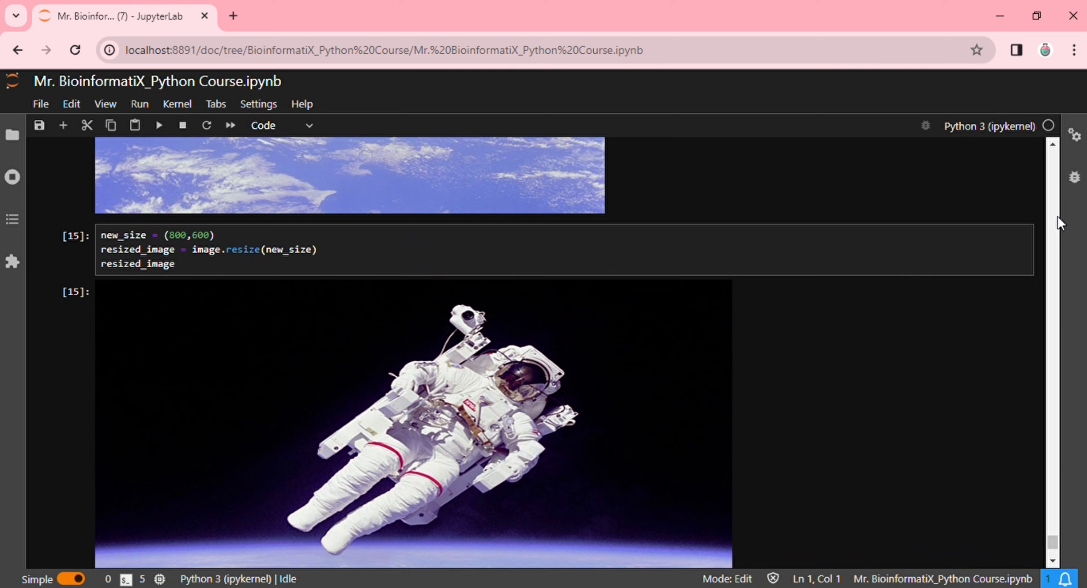
{"action": "scroll", "scroll_direction": "down", "scroll_amount": 3}
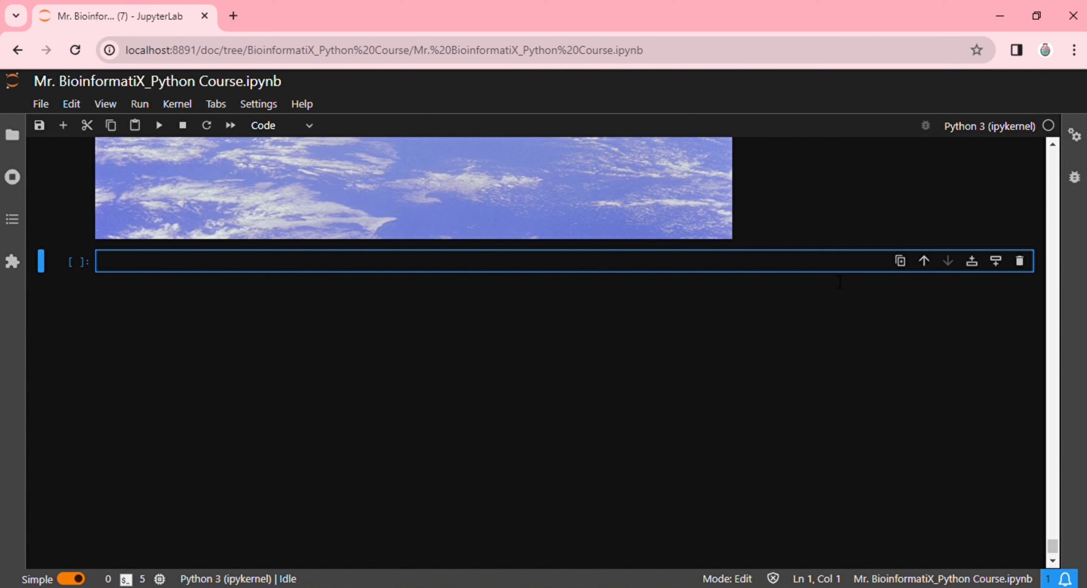
- Write the 'from PIL import ImageFilter' line in the empty cell
{"action": "type", "text": "from PIL"}
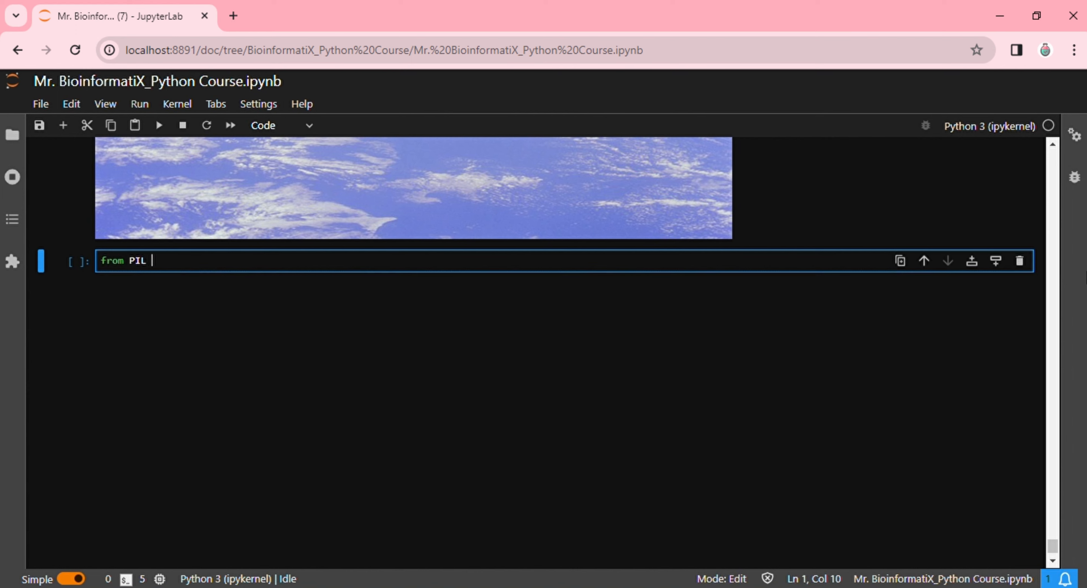
{"action": "type", "text": "import Im"}
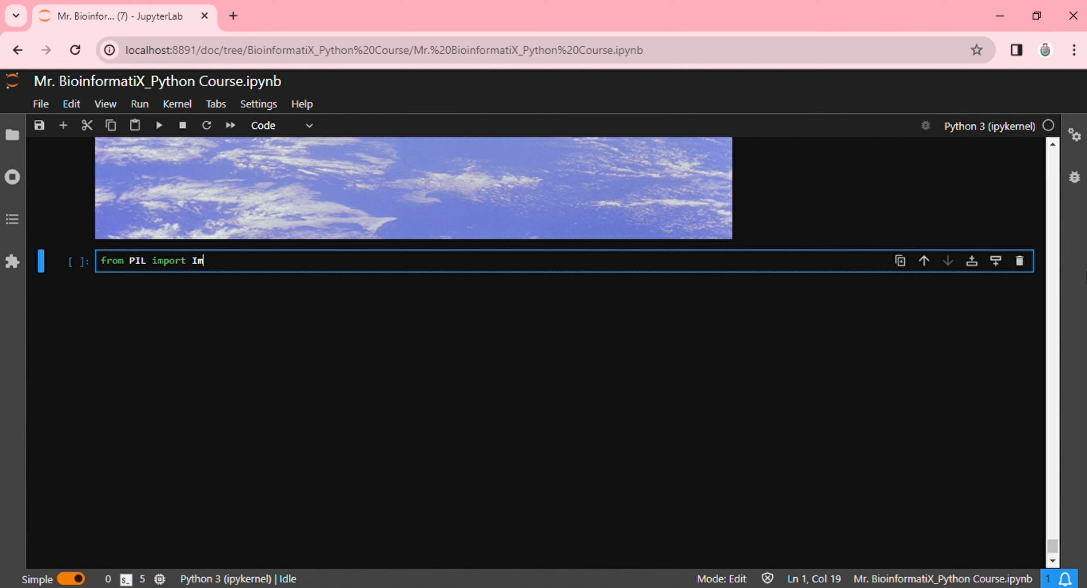
{"action": "type", "text": "ageFilter"}
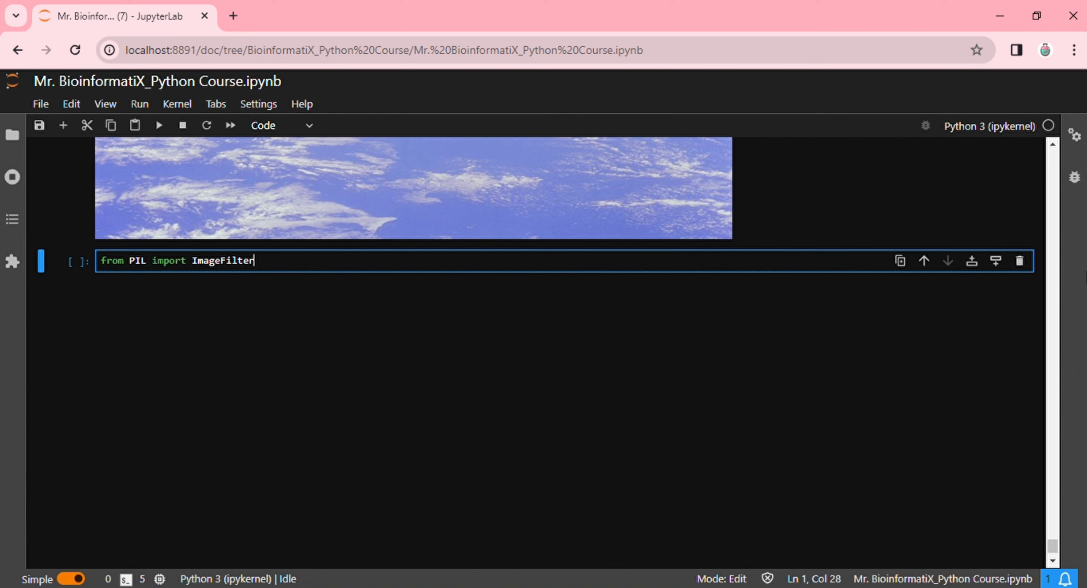
{"action": "key", "text": "Enter"}
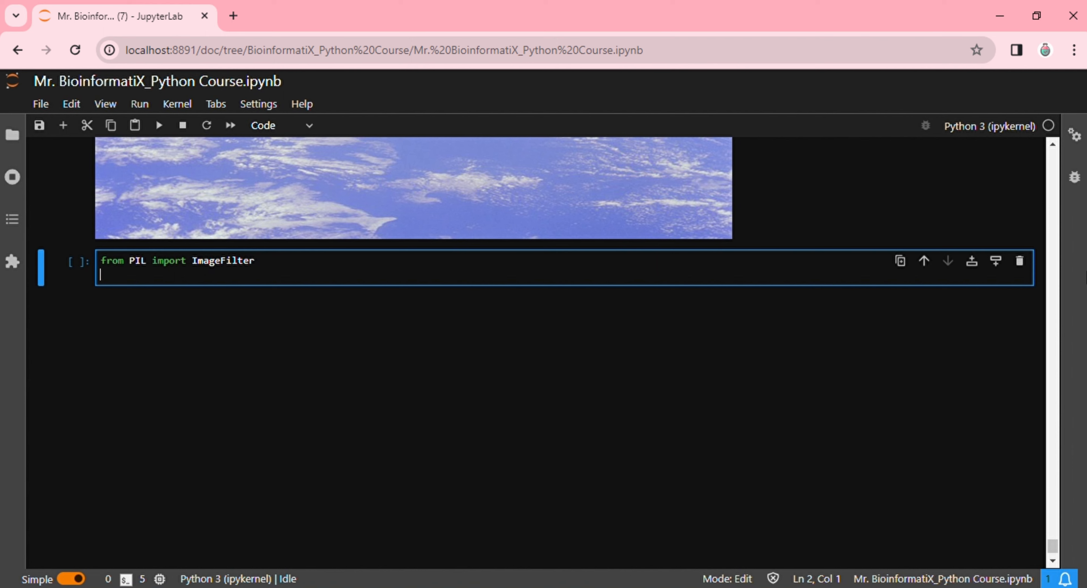
- Add blur = image.filter(ImageFilter.GaussianBlur(radius=5)) and a final 'blur' line
{"action": "type", "text": "blur ="}
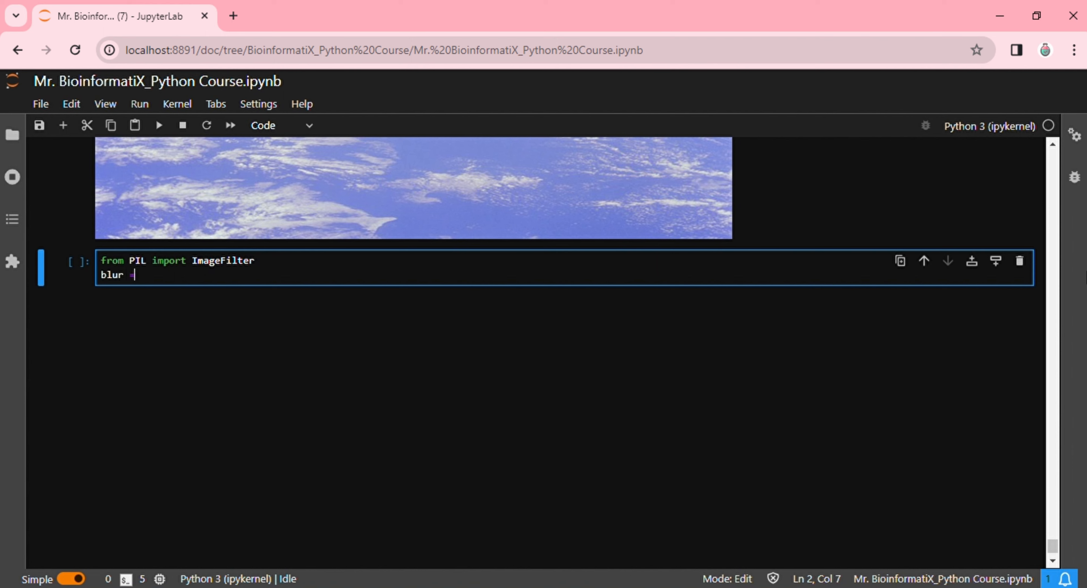
{"action": "type", "text": "= image."}
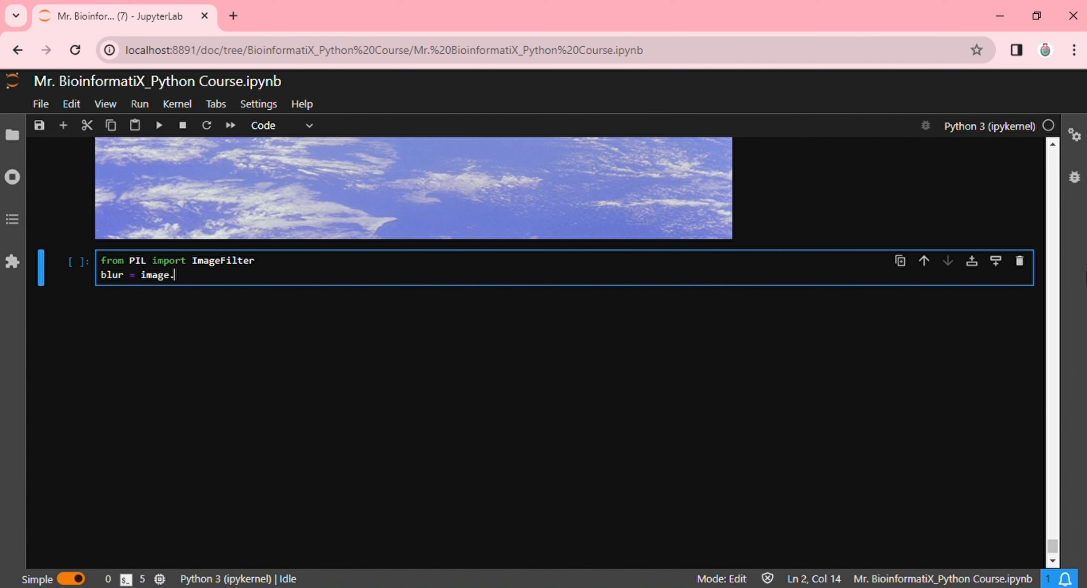
{"action": "type", "text": "filter"}
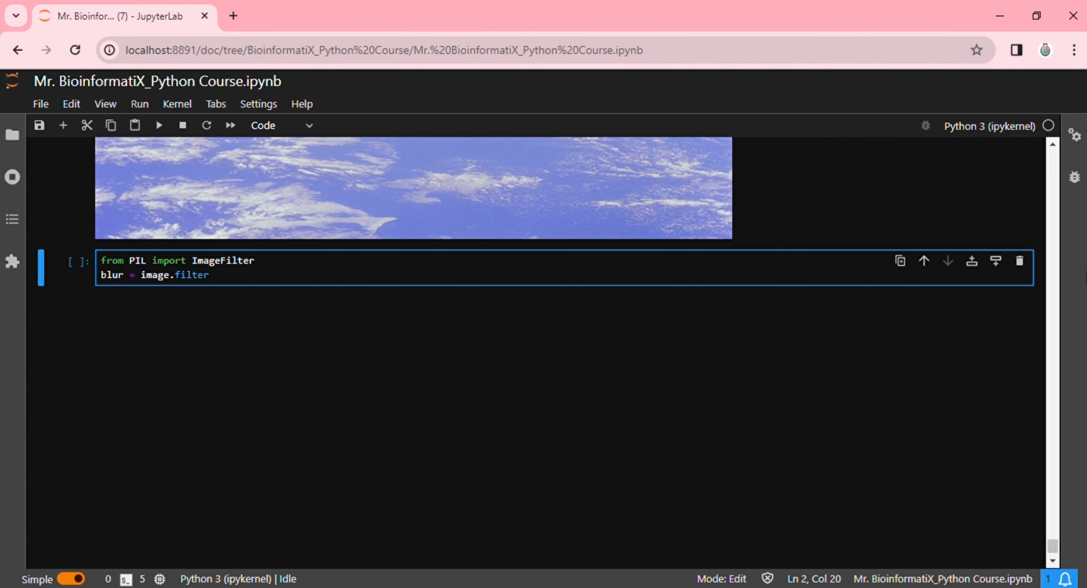
{"action": "type", "text": "(Image)"}
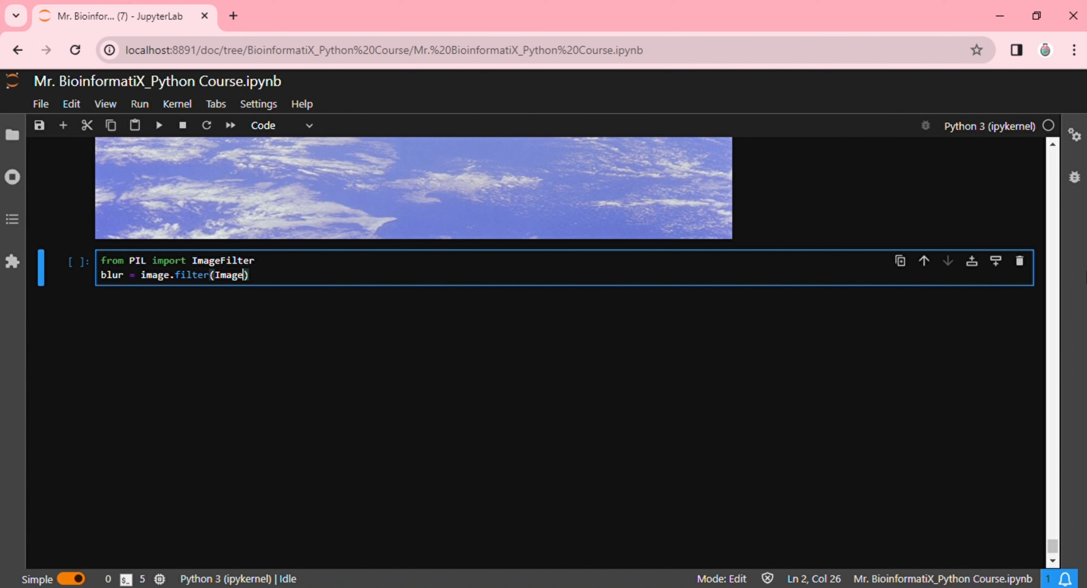
{"action": "type", "text": "Filter"}
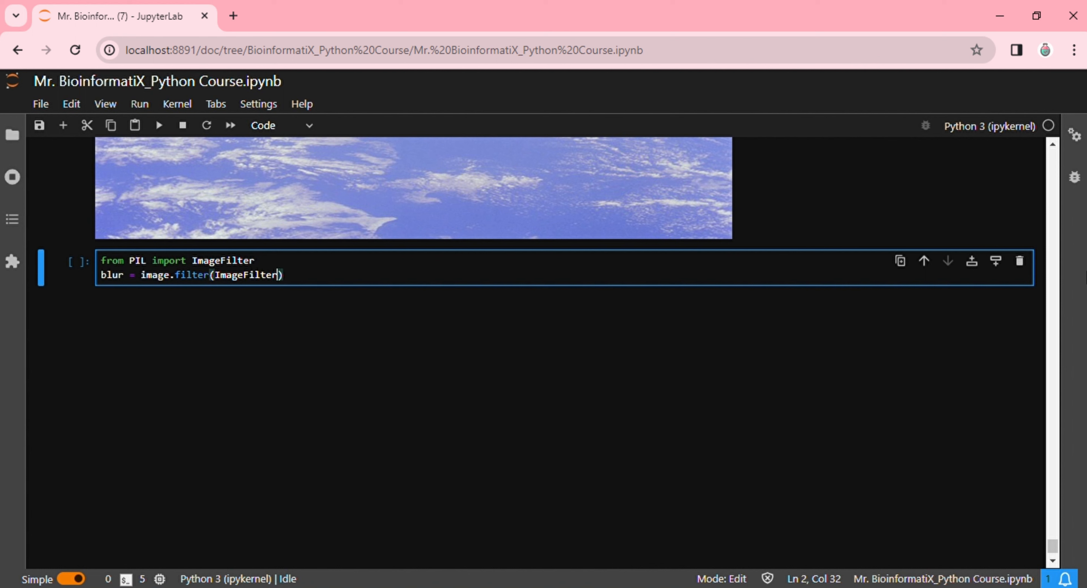
{"action": "type", "text": ".Gaussian"}
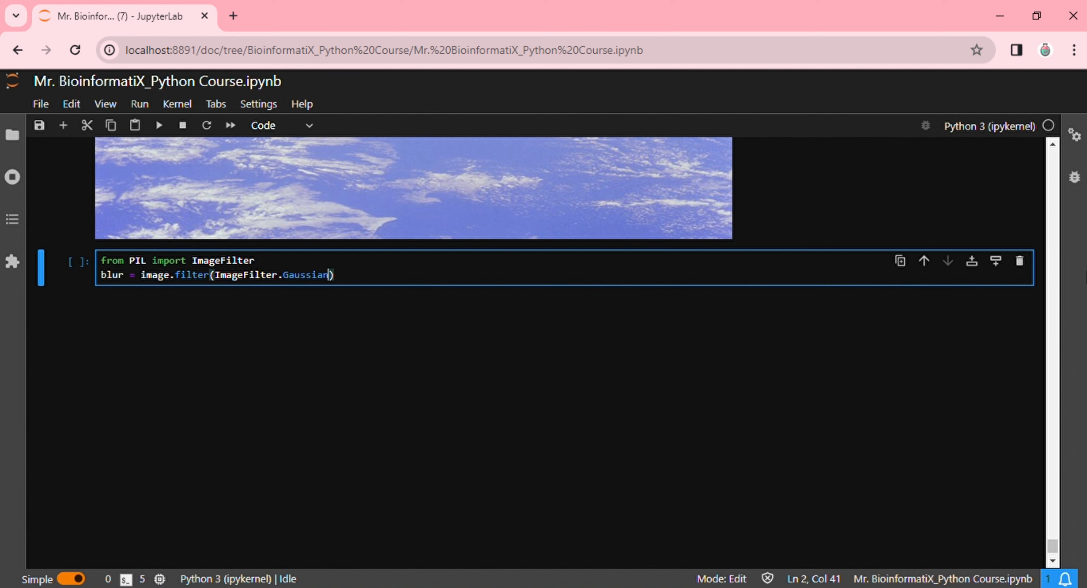
{"action": "type", "text": "Blur()"}
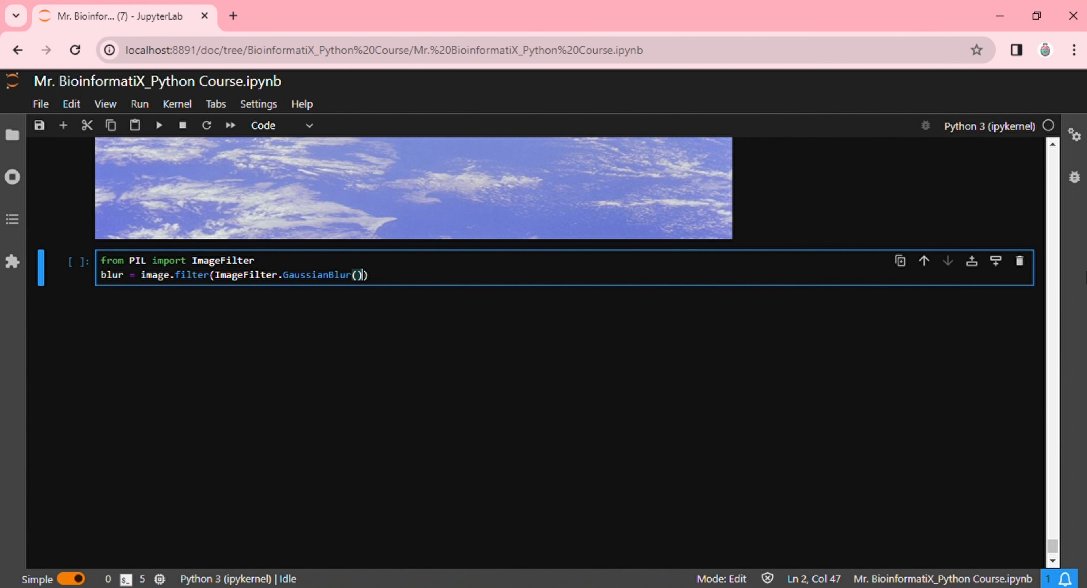
{"action": "type", "text": "radius =5"}
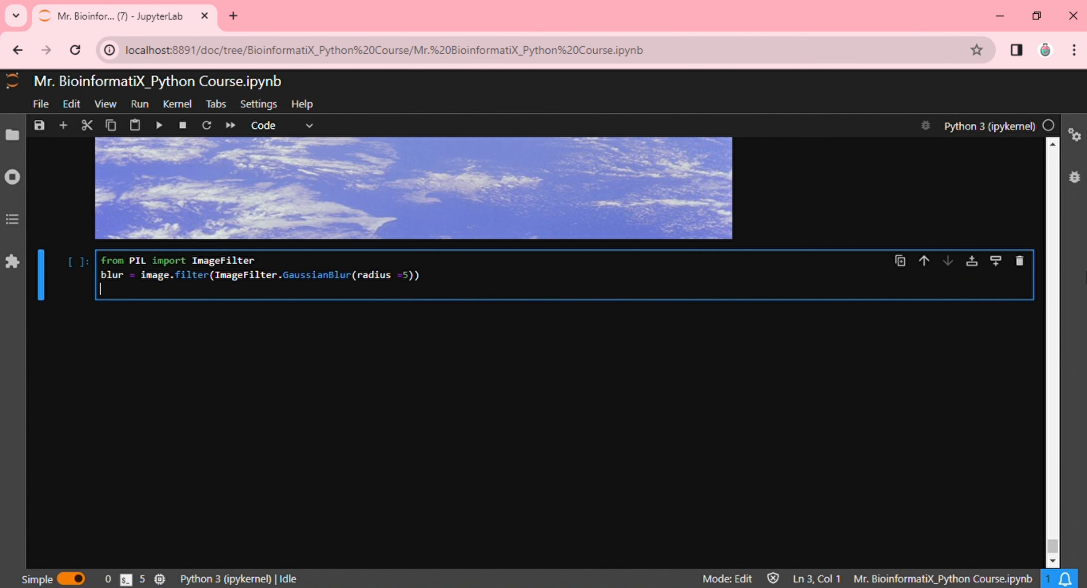
{"action": "type", "text": "blur"}
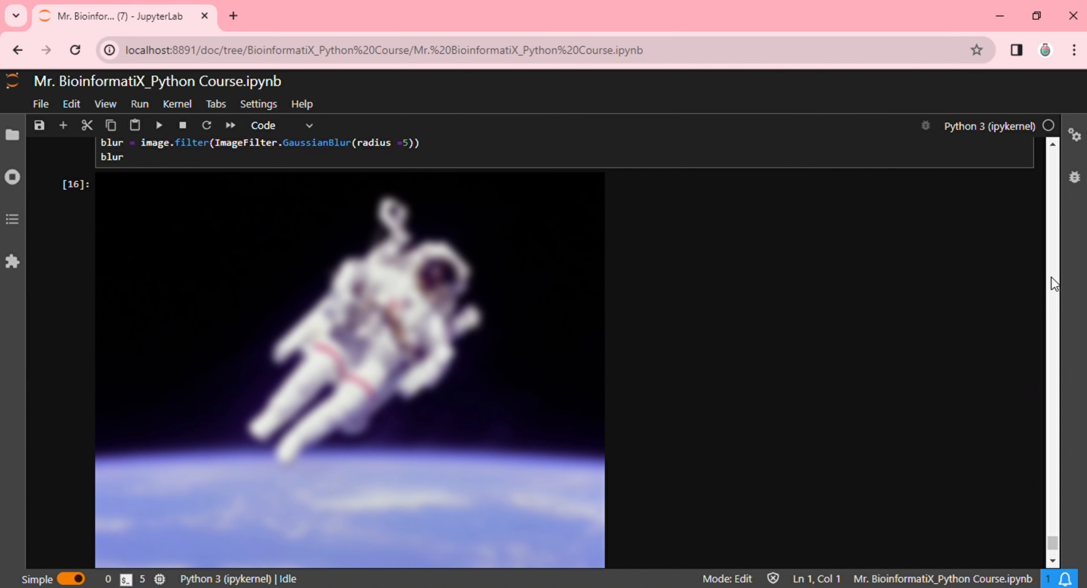
{"action": "mouse_move", "coordinate": [1057, 285]}
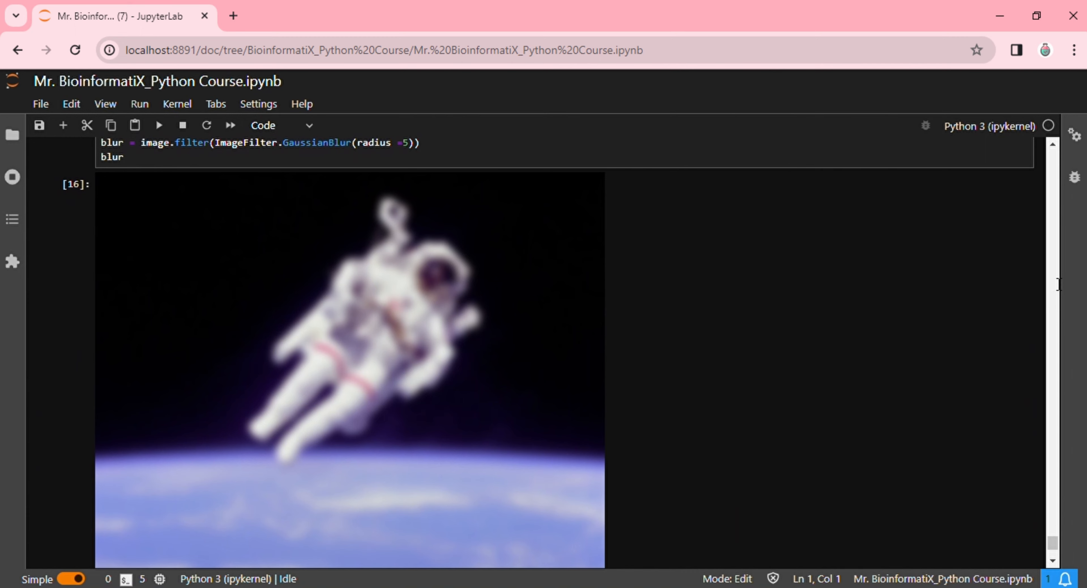
- Scroll down past the blurred output to the new empty cell
{"action": "scroll", "scroll_direction": "down", "scroll_amount": 3}
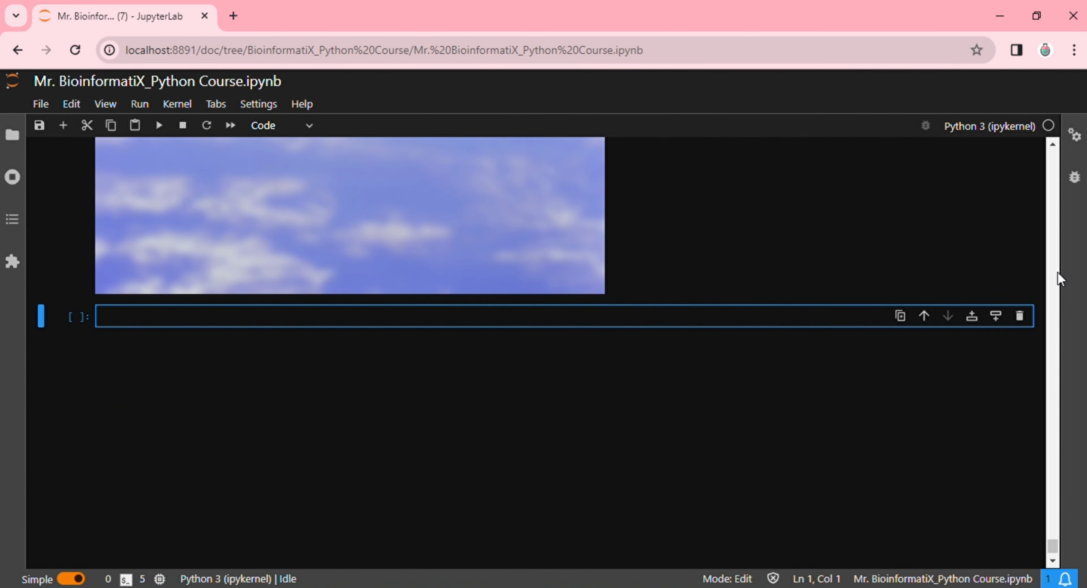
- Write the 'from PIL import ImageDraw, ImageFont' line in a new cell
{"action": "type", "text": "from PIL im"}
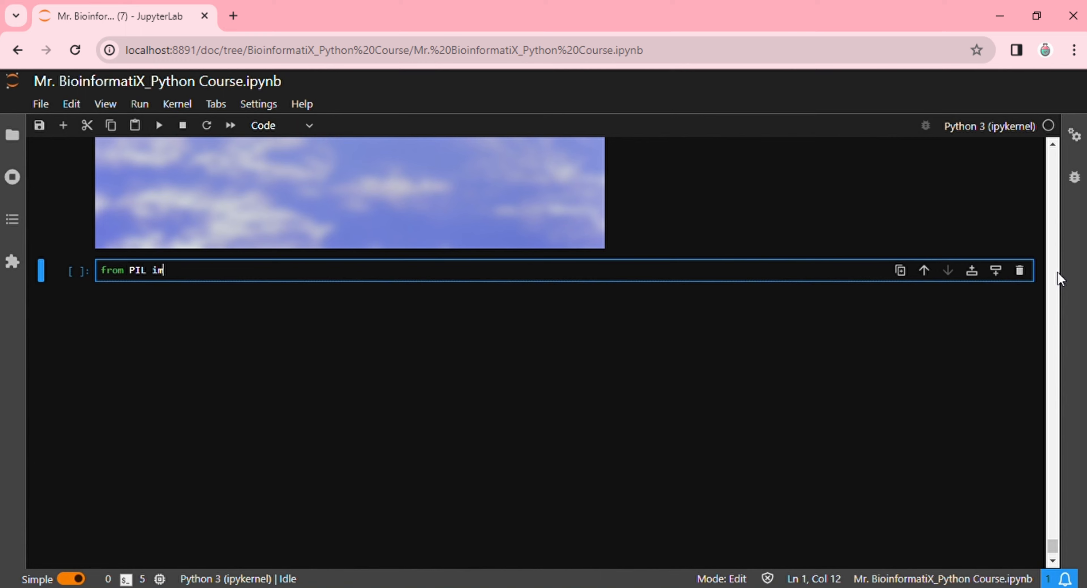
{"action": "type", "text": "port ImageDraw, I"}
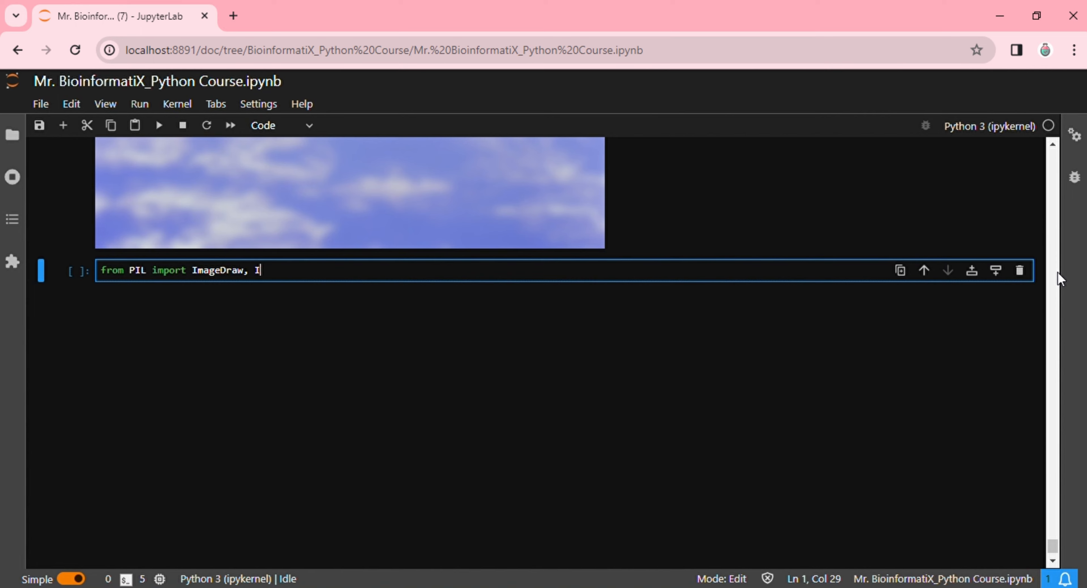
{"action": "type", "text": "mageFont"}
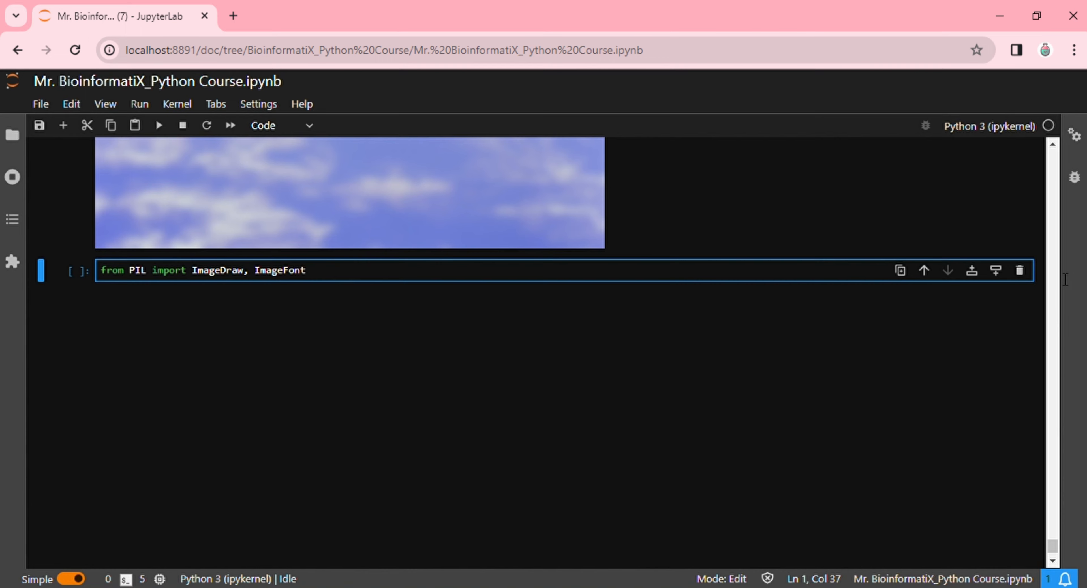
{"action": "key", "text": "enter"}
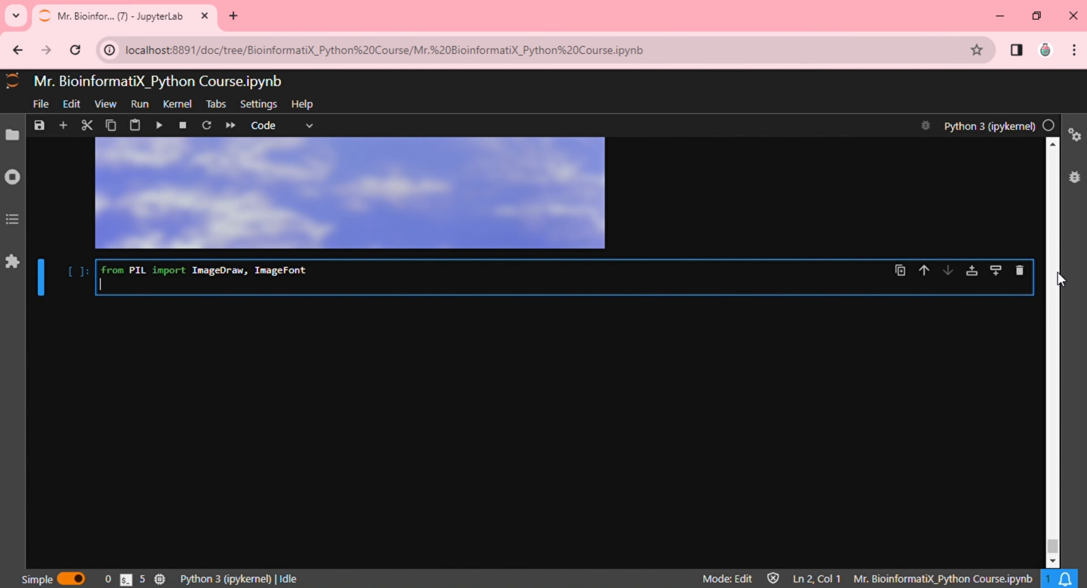
- Add draw = ImageDraw.Draw(image) and font = ImageFont.truetype('arial.ttf',36)
{"action": "type", "text": "draw = I"}
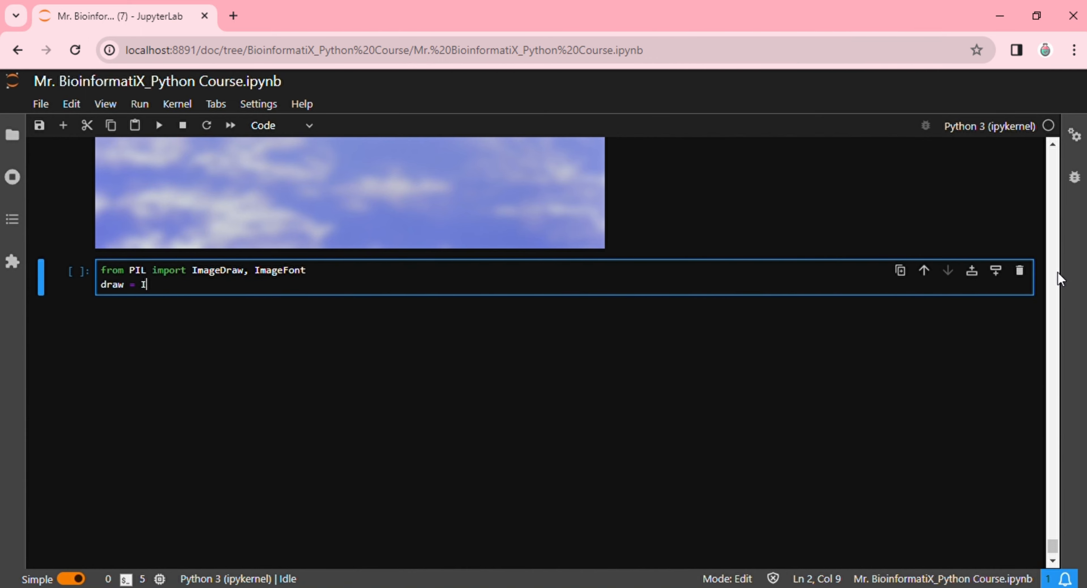
{"action": "type", "text": "mageDraw"}
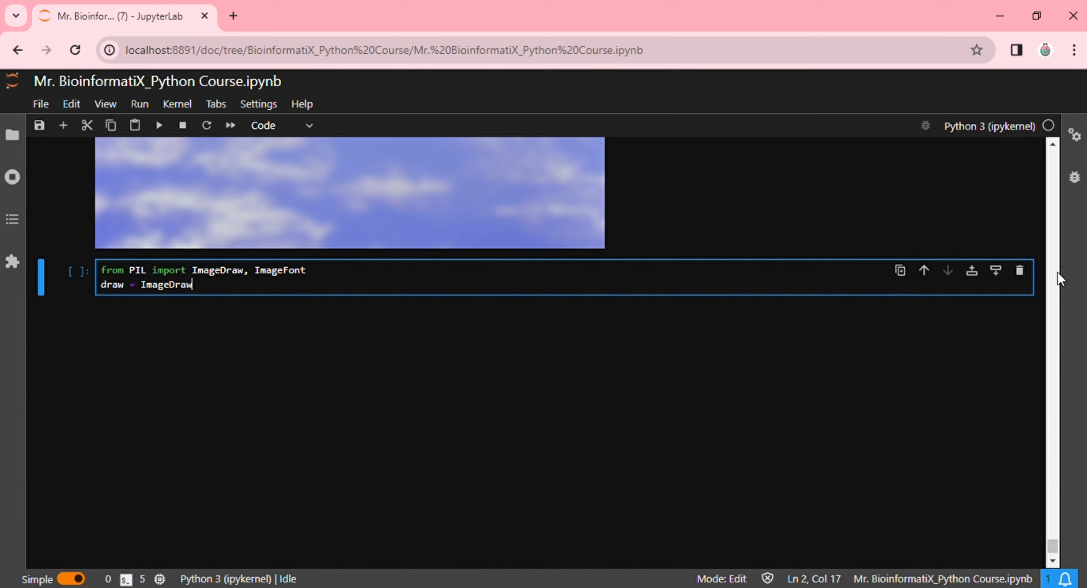
{"action": "type", "text": ".Draw()"}
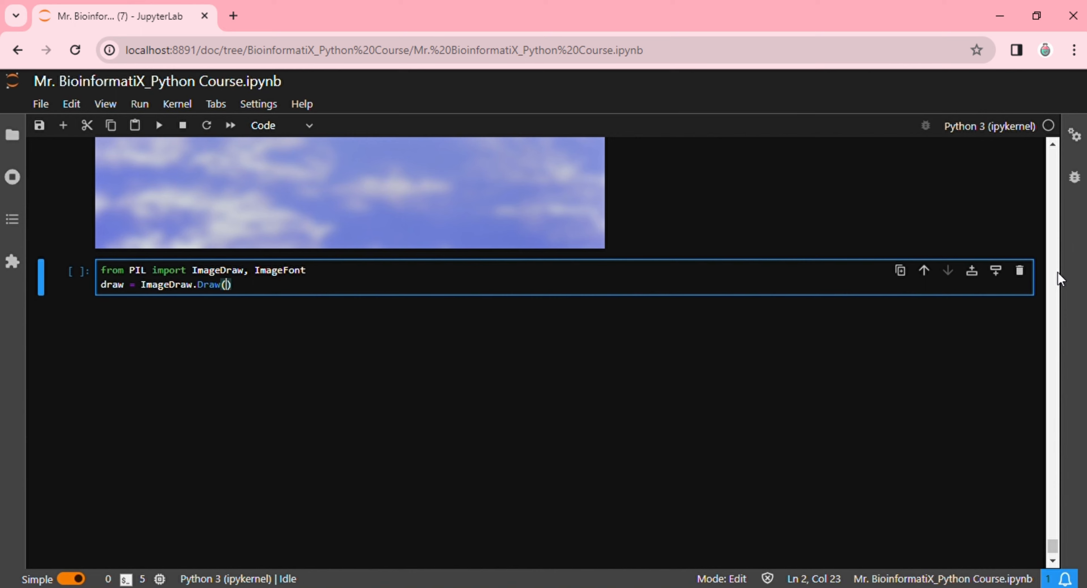
{"action": "type", "text": "image"}
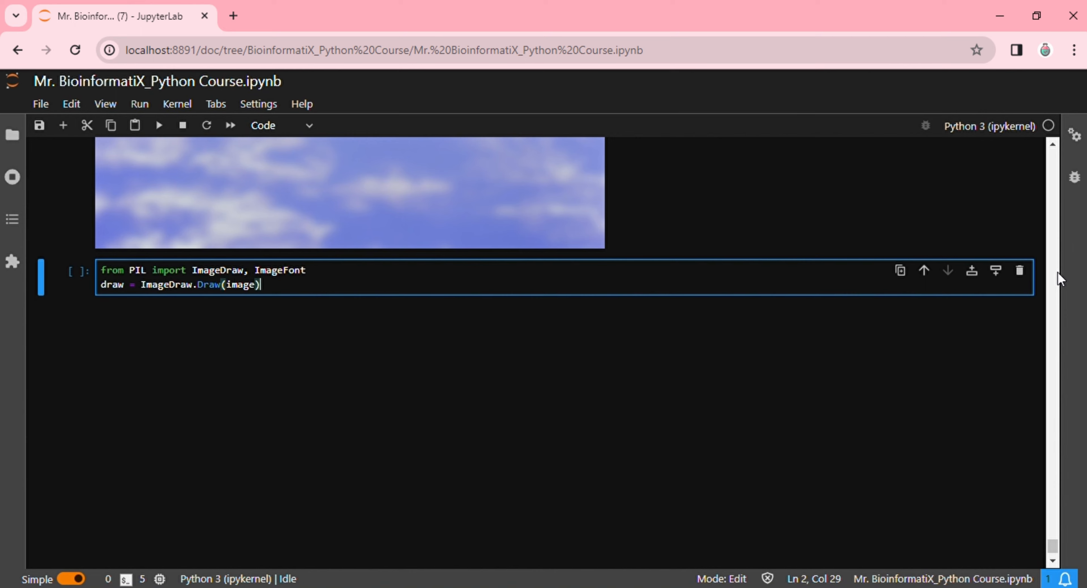
{"action": "type", "text": "font = ImageFont.truetype('arial.ttf',36)"}
{"action": "type", "text": "draw.t"}
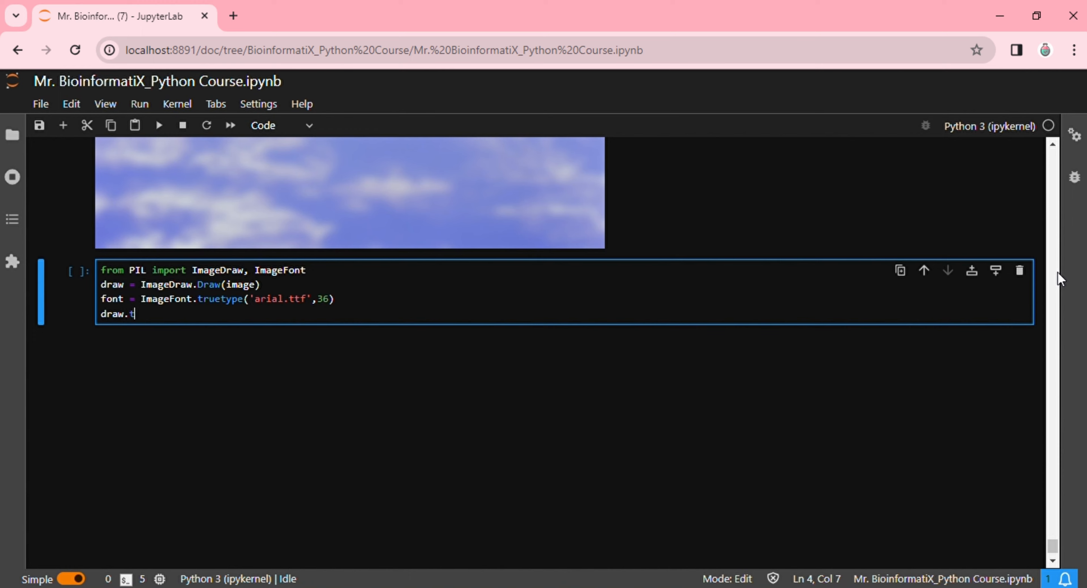
- Write draw.text((10,10),'Hello, Pillow!',font=font,fill=(255,255,255)) followed by 'image'
{"action": "type", "text": "ext((1"}
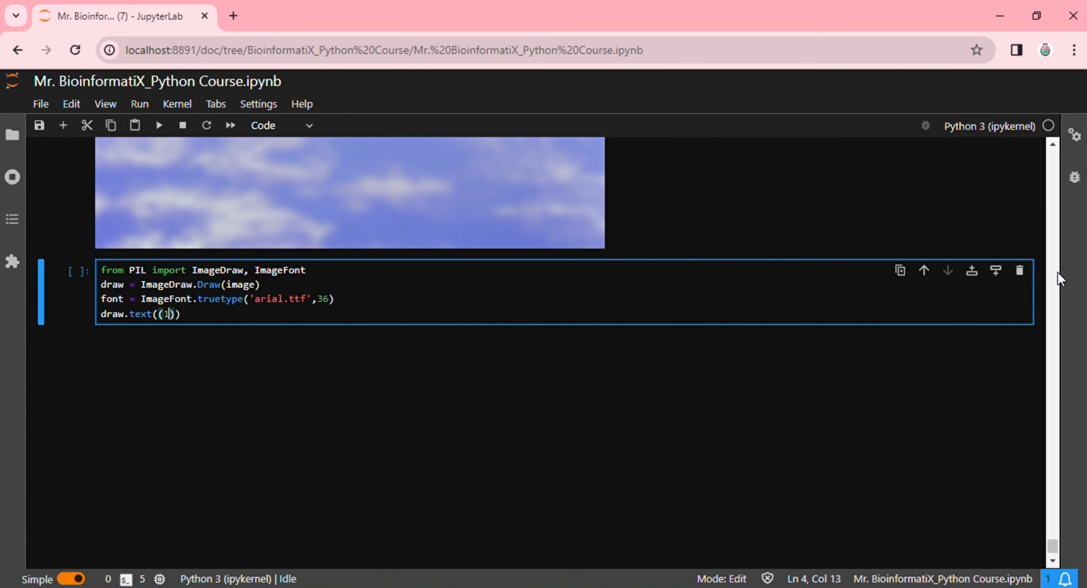
{"action": "type", "text": "0,10"}
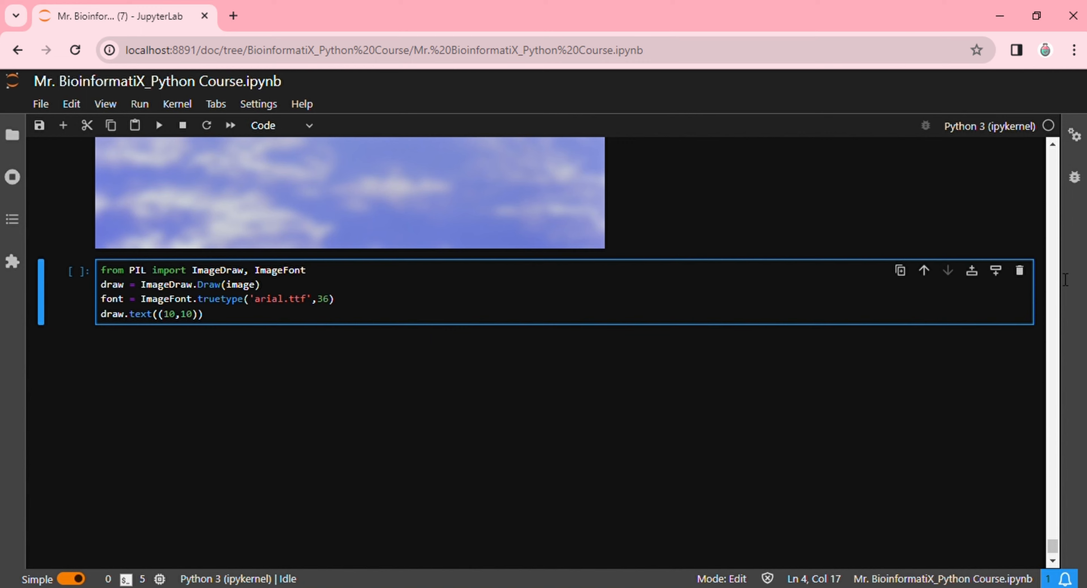
{"action": "type", "text": "'Hello'"}
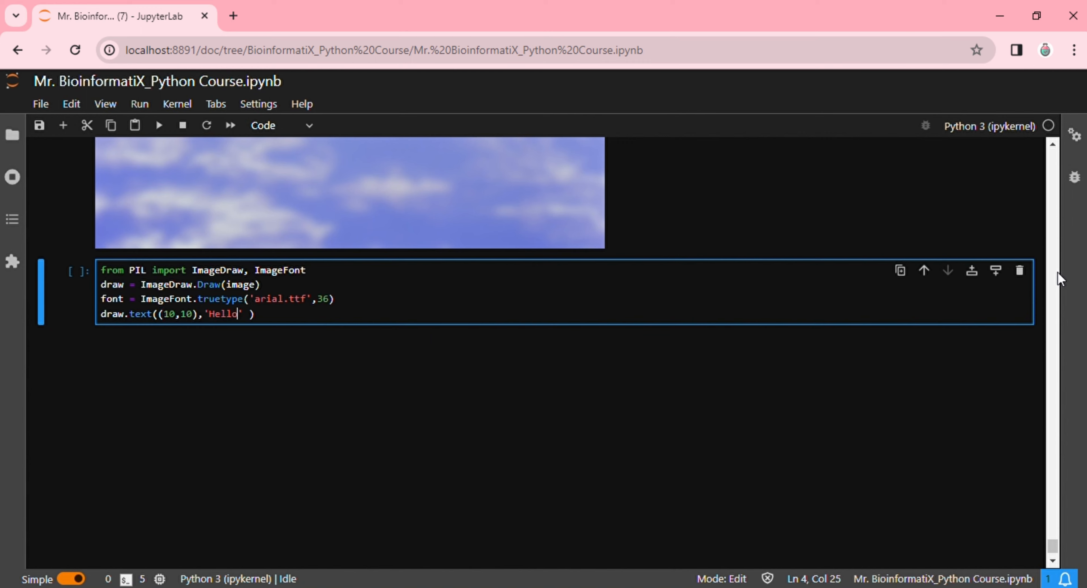
{"action": "type", "text": ", Pillow"}
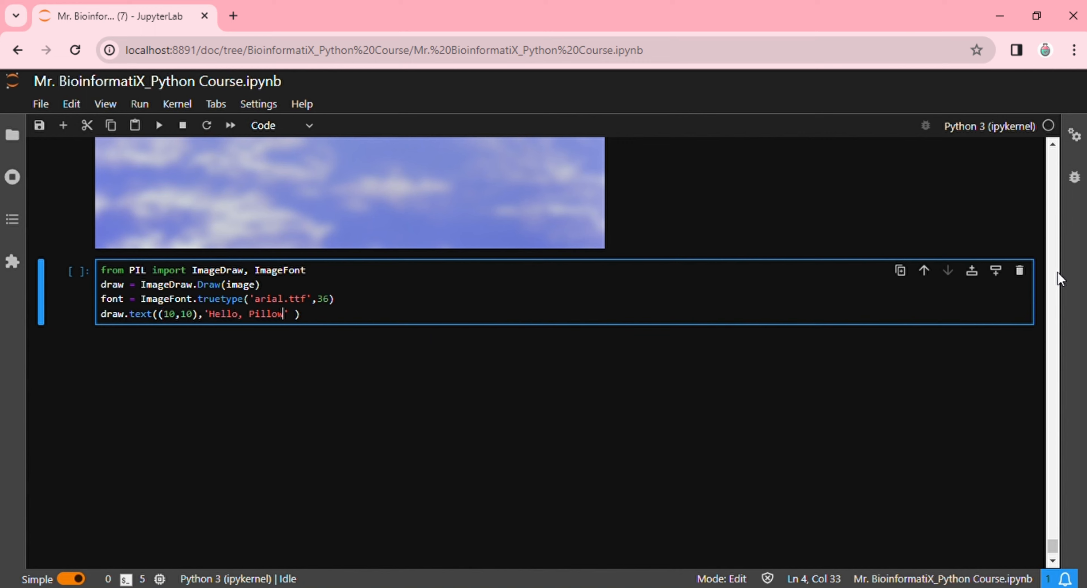
{"action": "type", "text": "!,fo"}
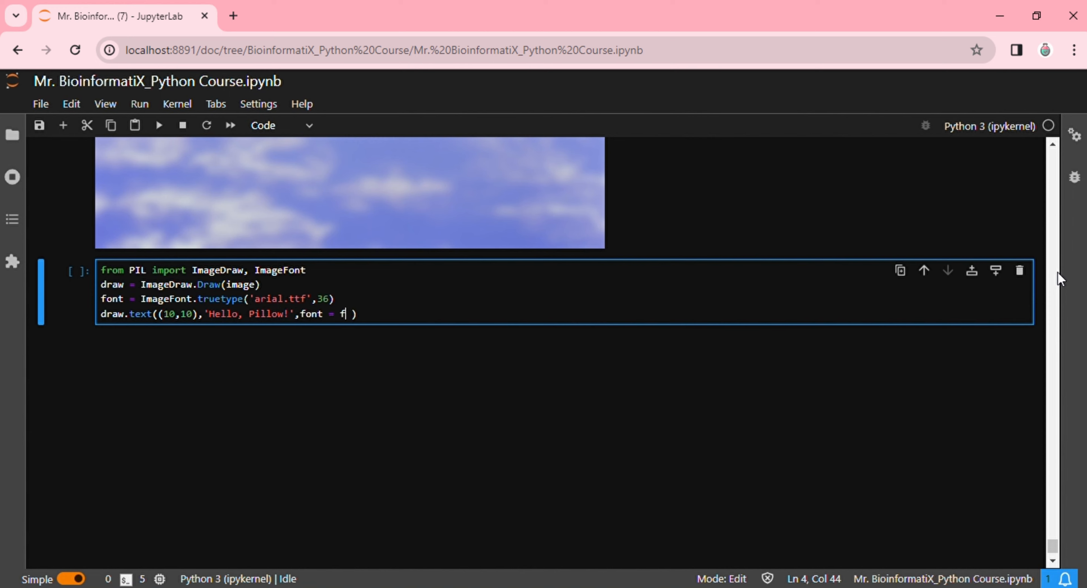
{"action": "type", "text": "ont"}
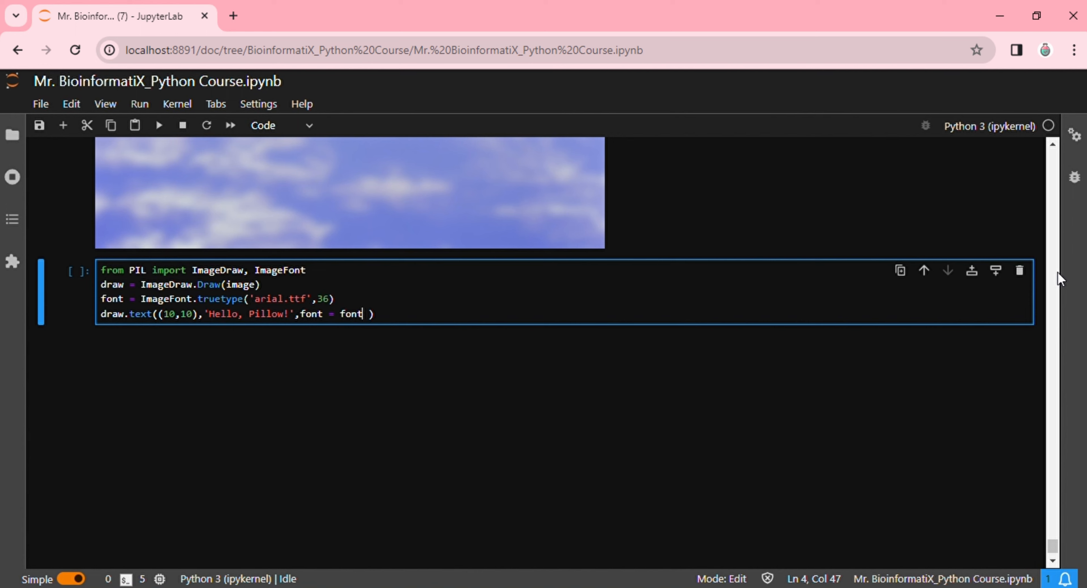
{"action": "type", "text": ",fill = (2"}
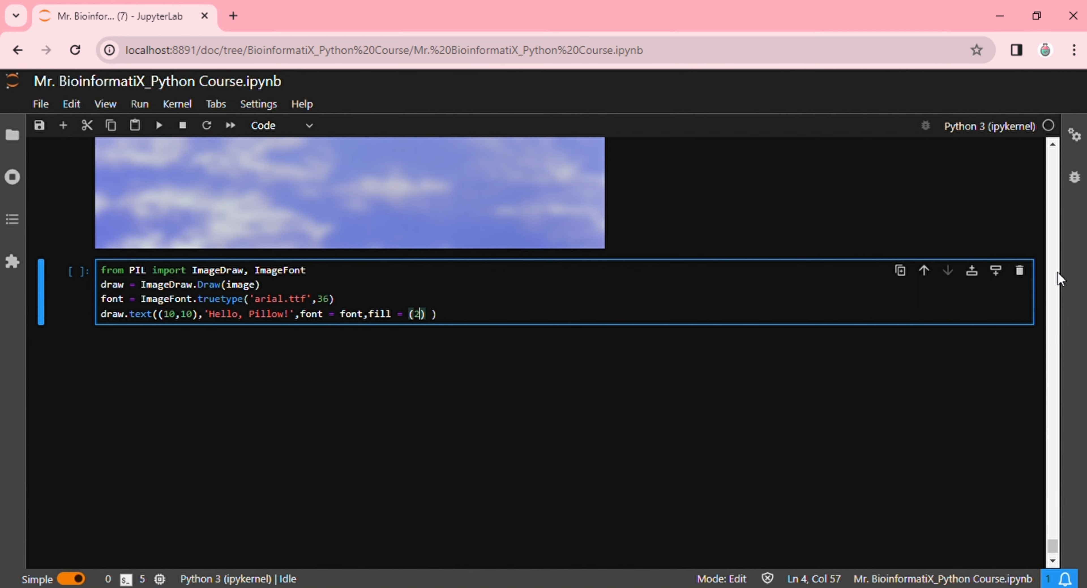
{"action": "type", "text": "55,255,2"}
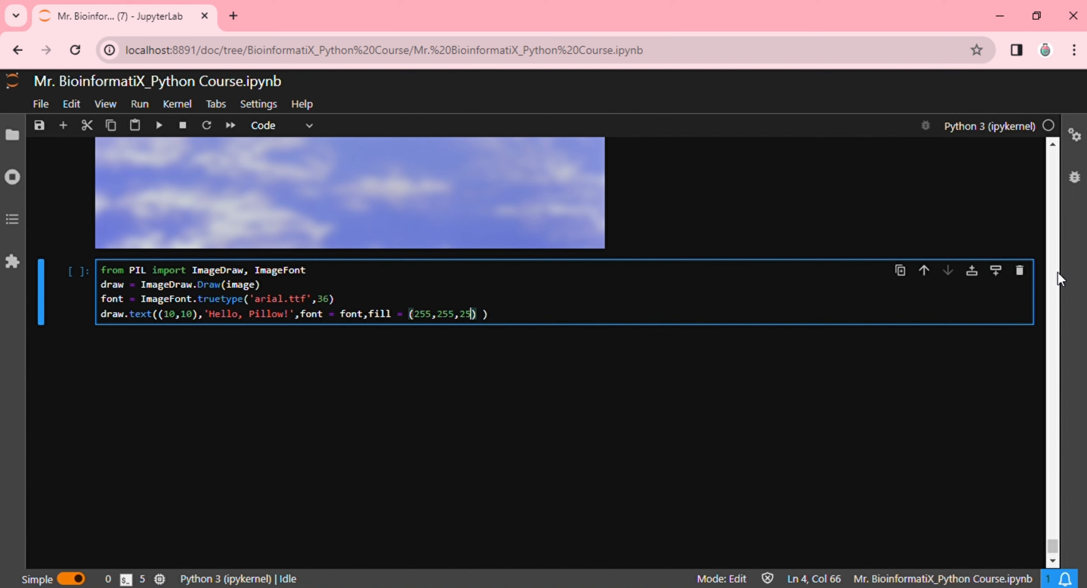
{"action": "type", "text": "5"}
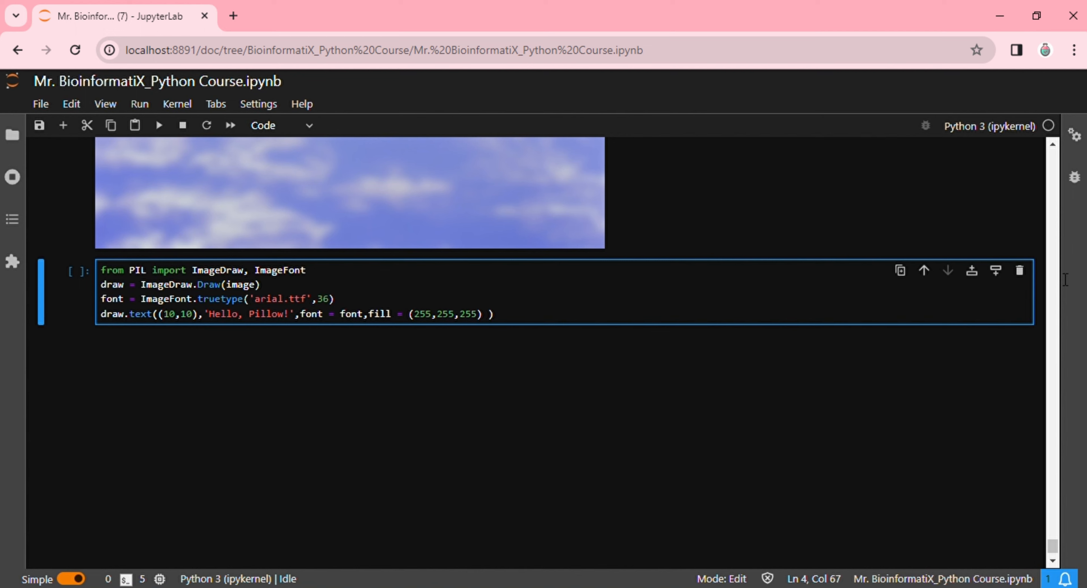
{"action": "type", "text": "image"}
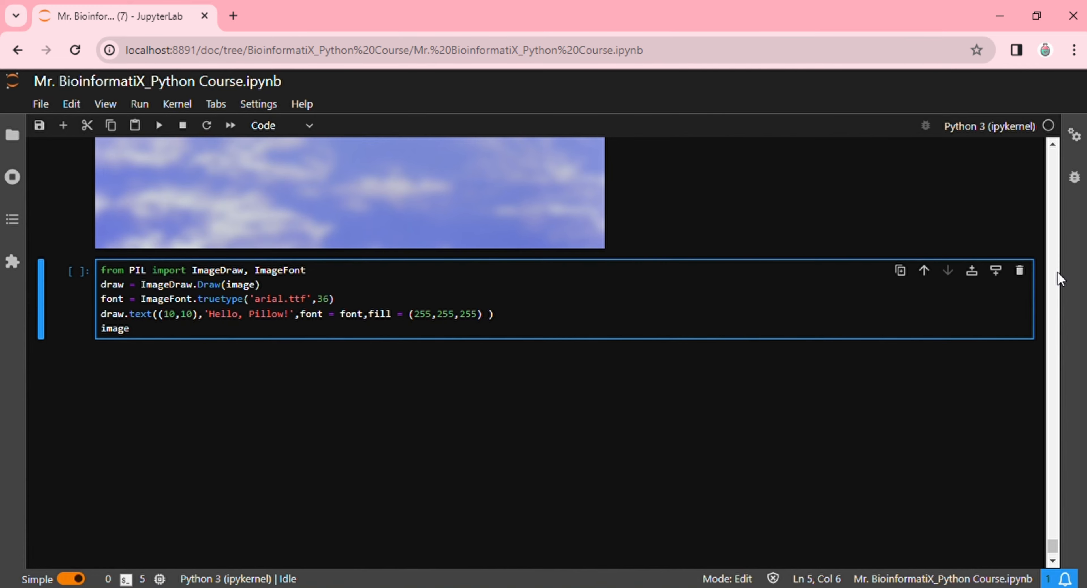
- Run the text-drawing cell to show the photo with 'Hello, Pillow!' in white
{"action": "left_click", "coordinate": [158, 126]}
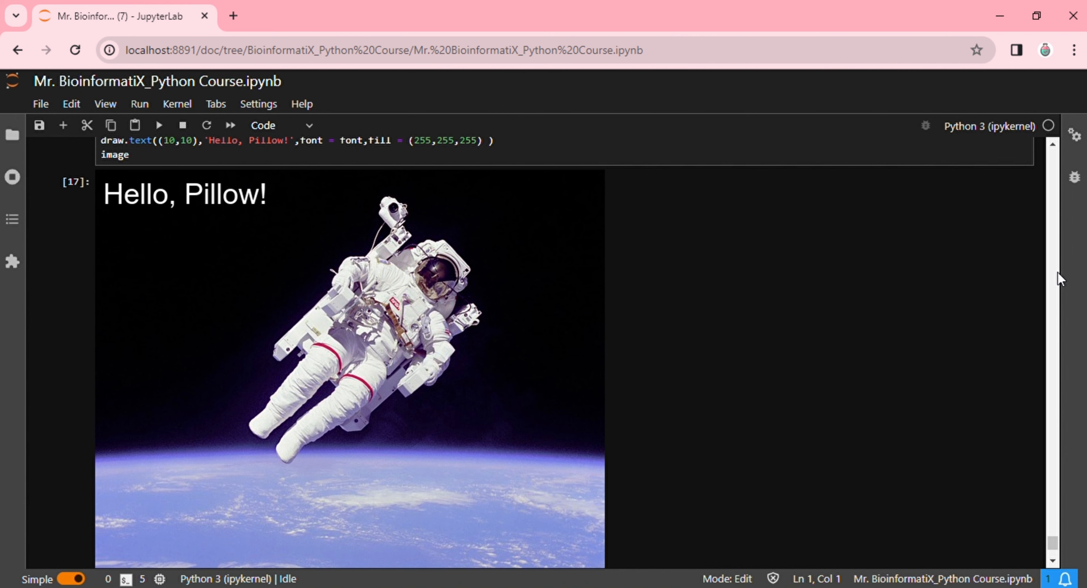
{"action": "scroll", "scroll_direction": "down", "scroll_amount": 3}
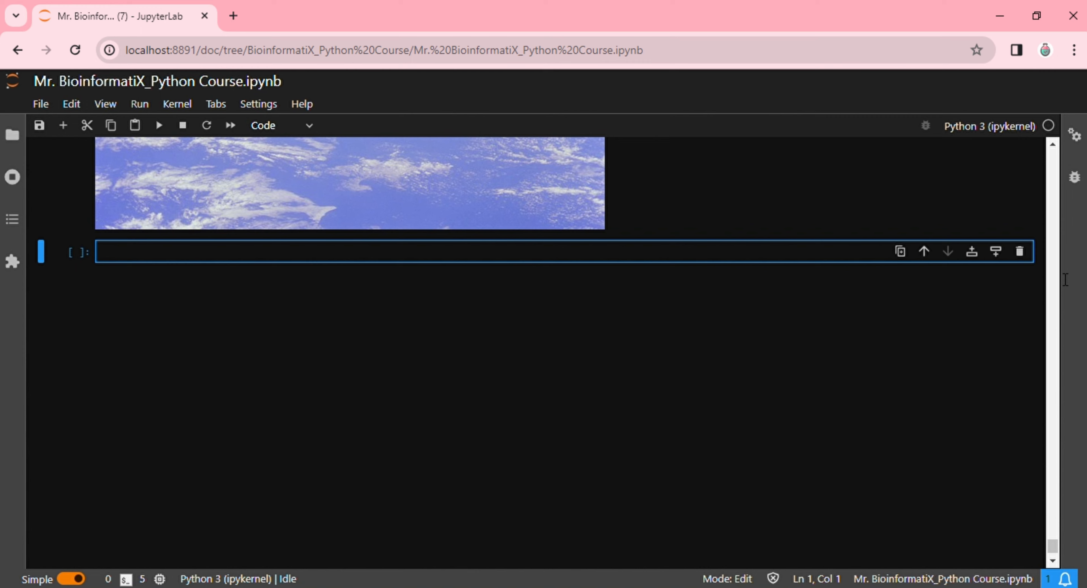
{"action": "mouse_move", "coordinate": [1060, 279]}
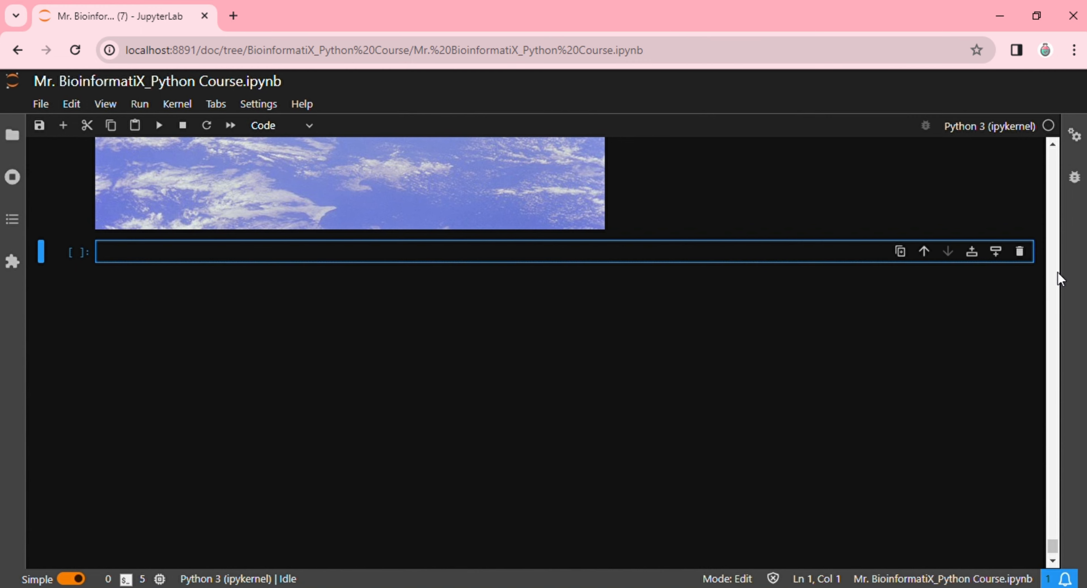
- Write box = (100,100,500,400) in a new cell
{"action": "type", "text": "box ="}
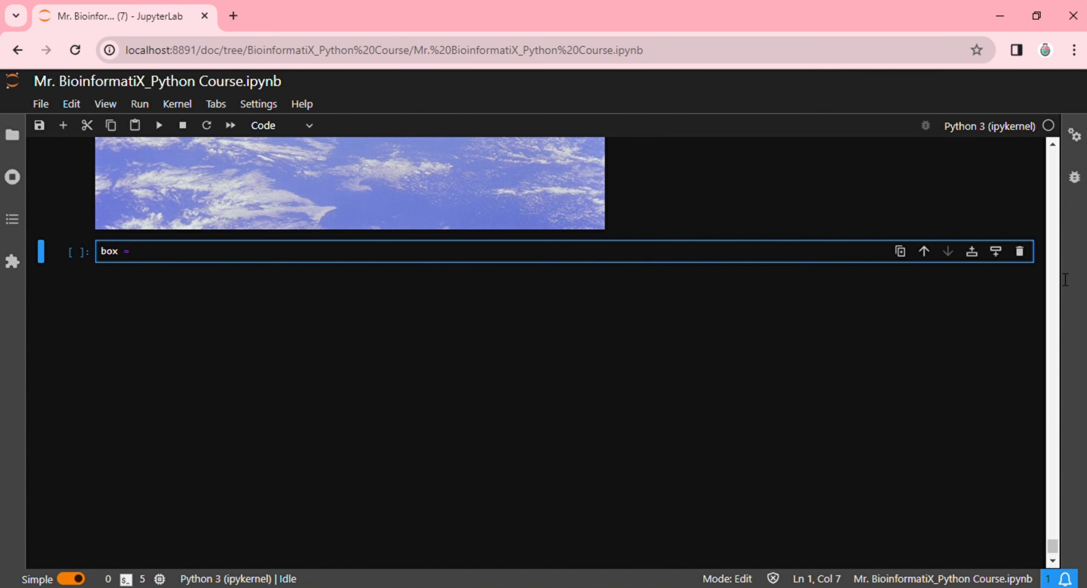
{"action": "type", "text": "(100,)"}
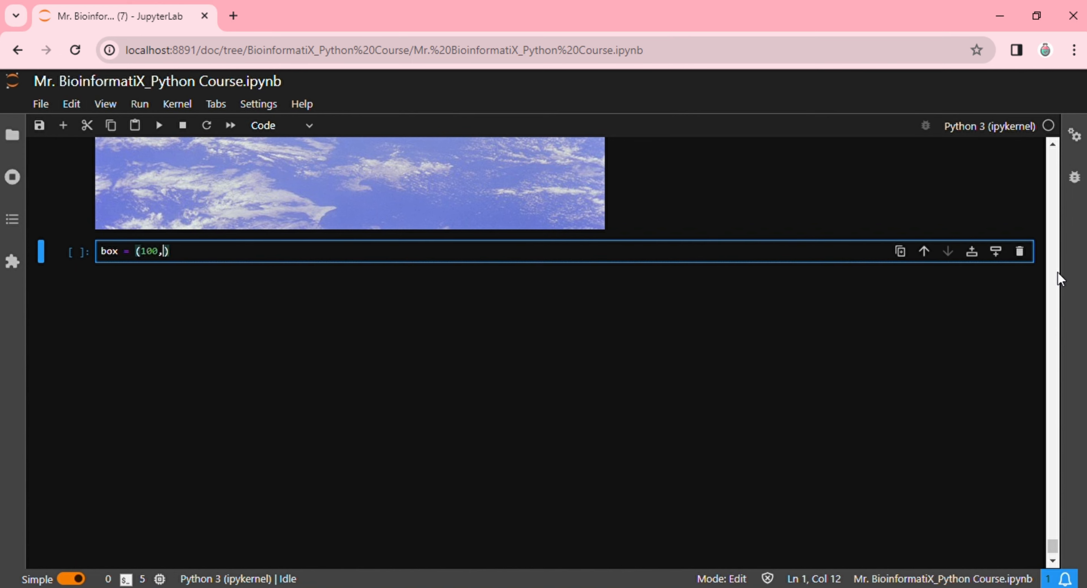
{"action": "type", "text": "100,500,"}
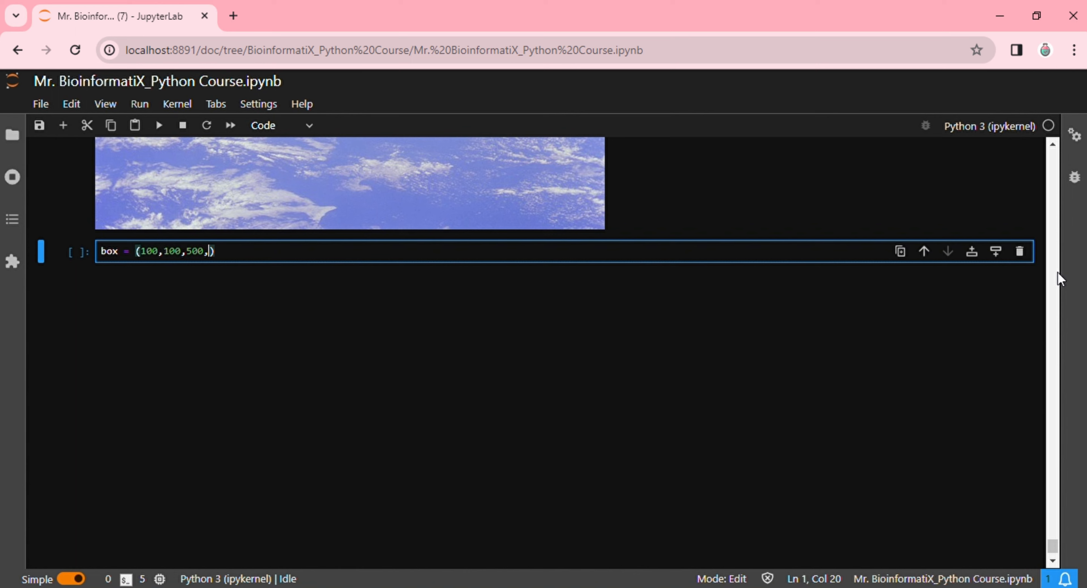
{"action": "type", "text": "400"}
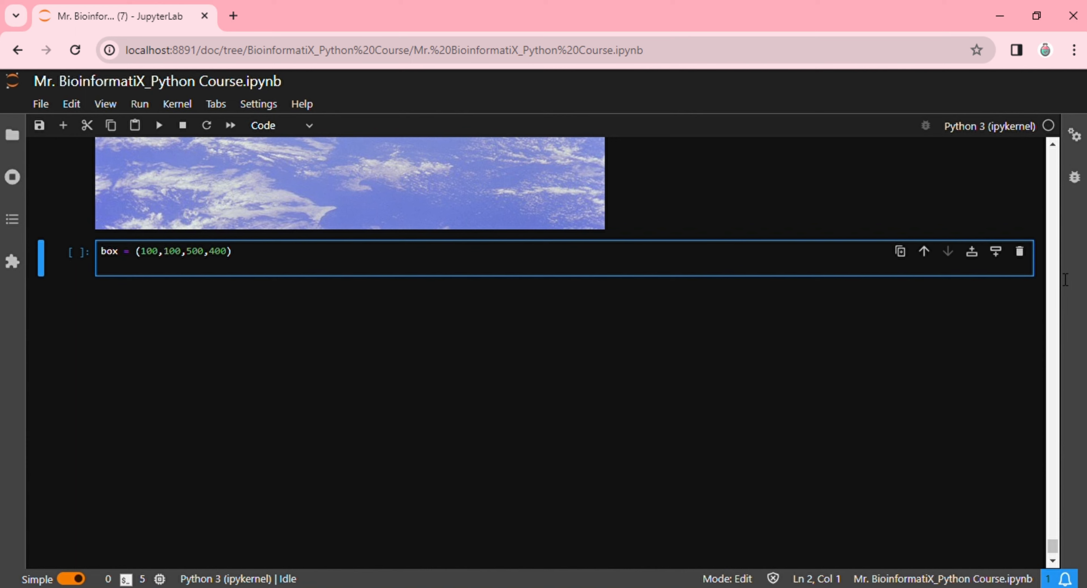
- Add crop_image = image.crop(box) and 'crop_image', then run the cell
{"action": "type", "text": "crop_i"}
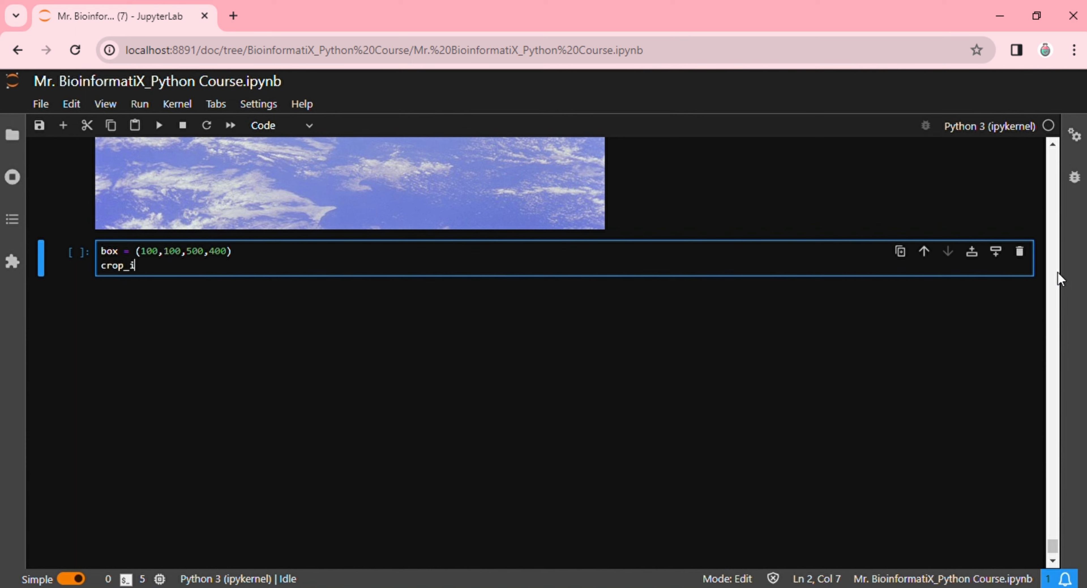
{"action": "type", "text": "mage = i"}
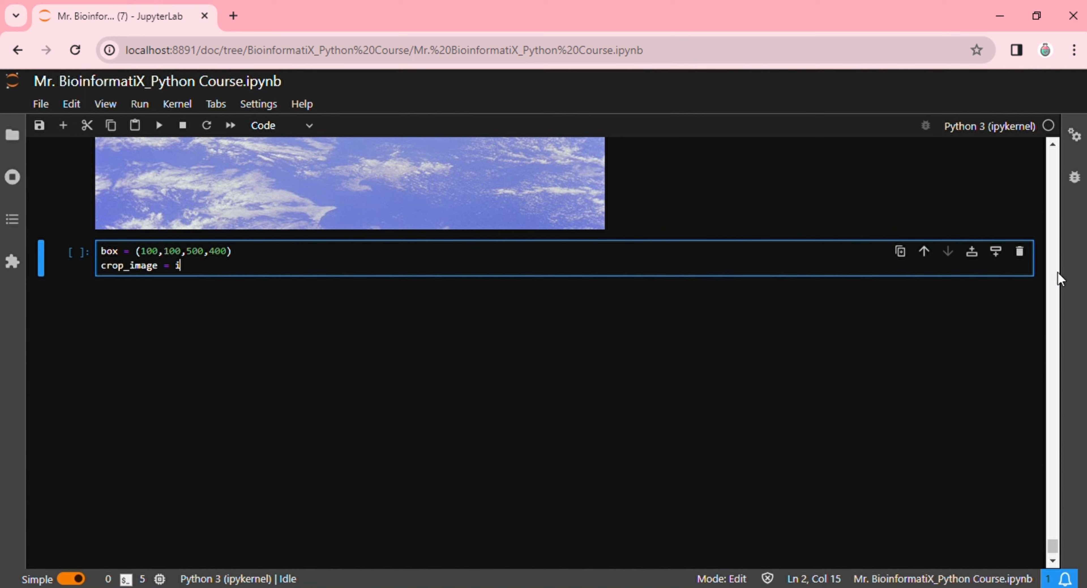
{"action": "type", "text": "mage.crop"}
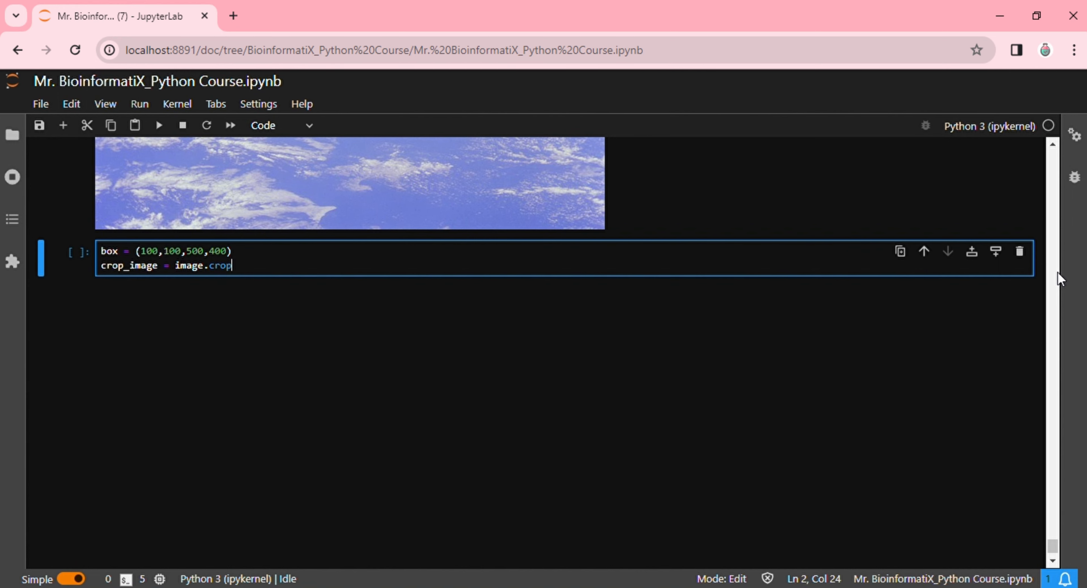
{"action": "type", "text": "(box)"}
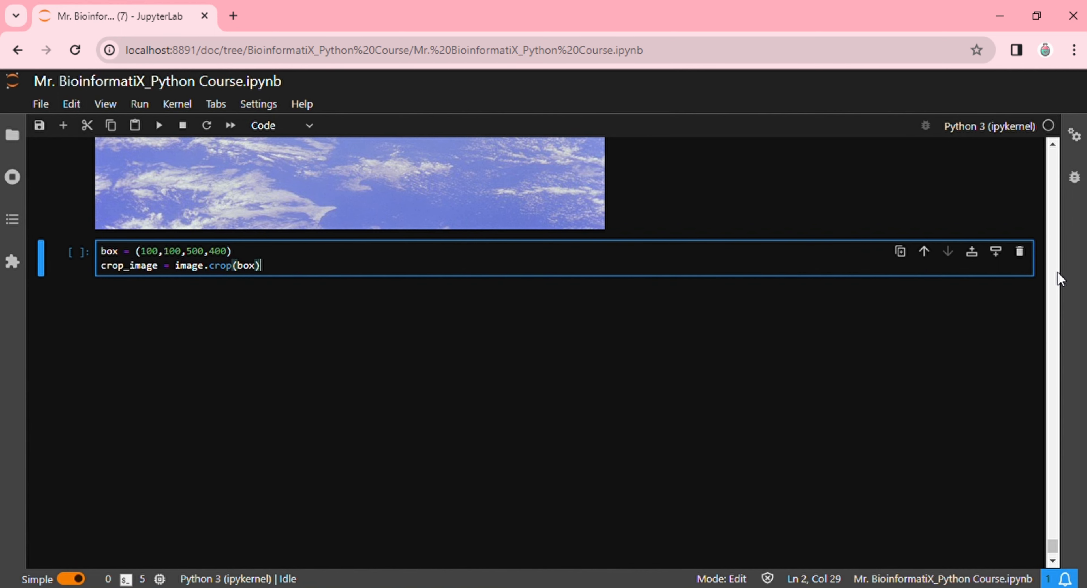
{"action": "type", "text": "crop."}
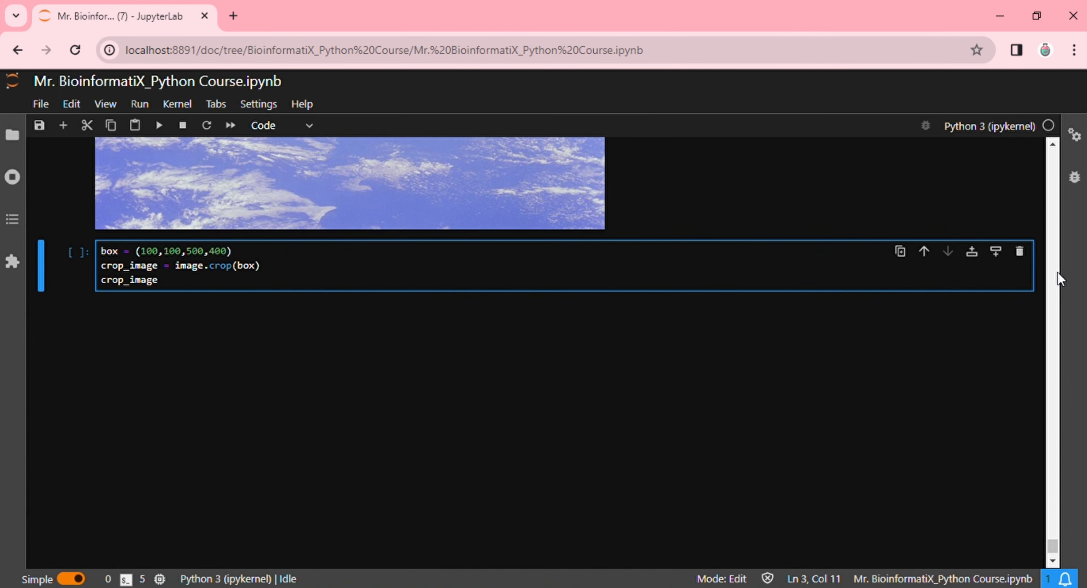
{"action": "left_click", "coordinate": [158, 125]}
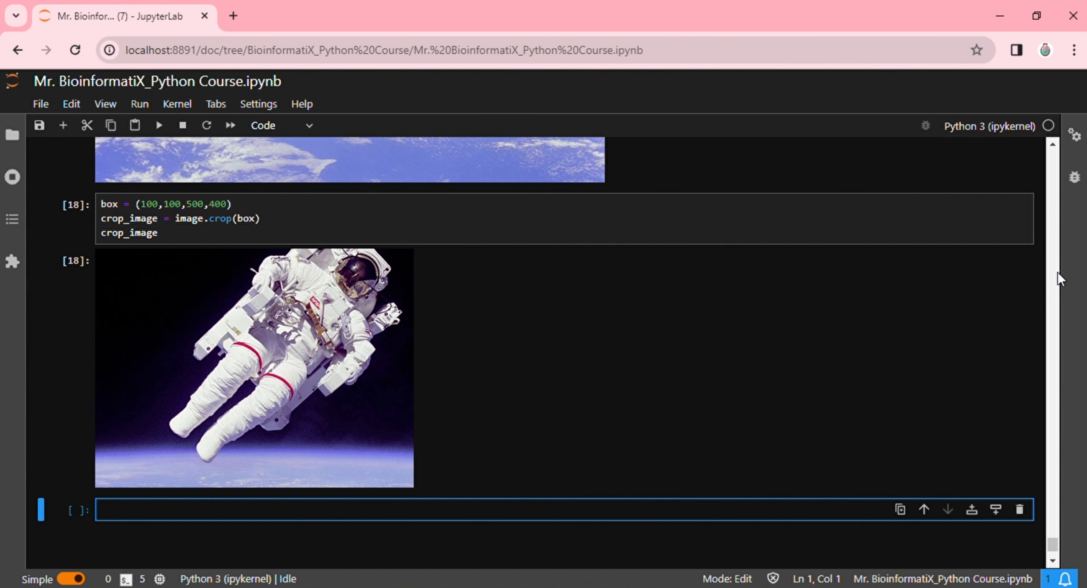
- Write a cell assigning bw_image = image.convert('L') and displaying bw_image
{"action": "scroll", "scroll_direction": "down", "scroll_amount": 3}
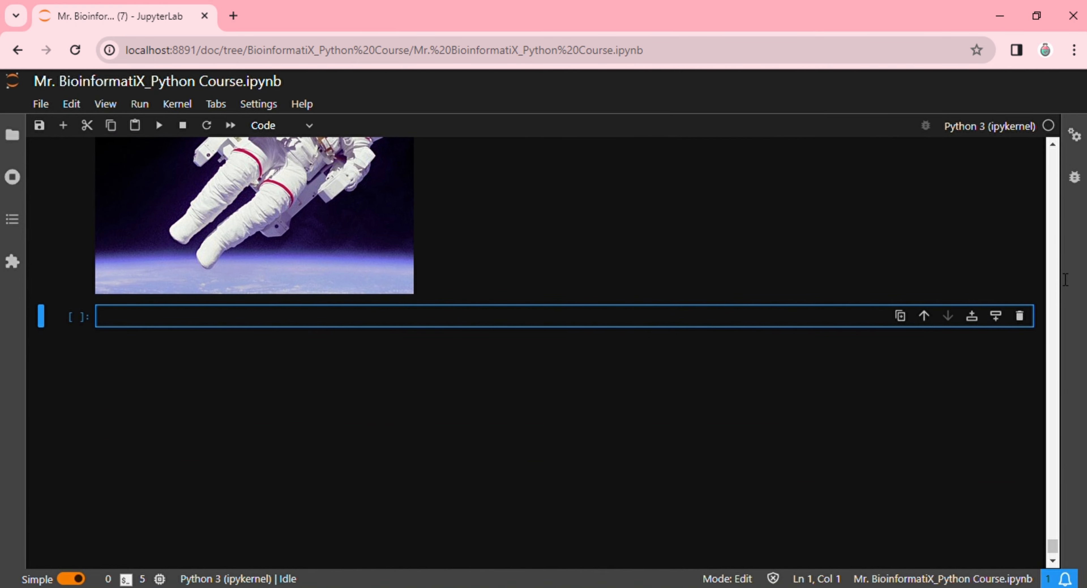
{"action": "type", "text": "bw_image = i"}
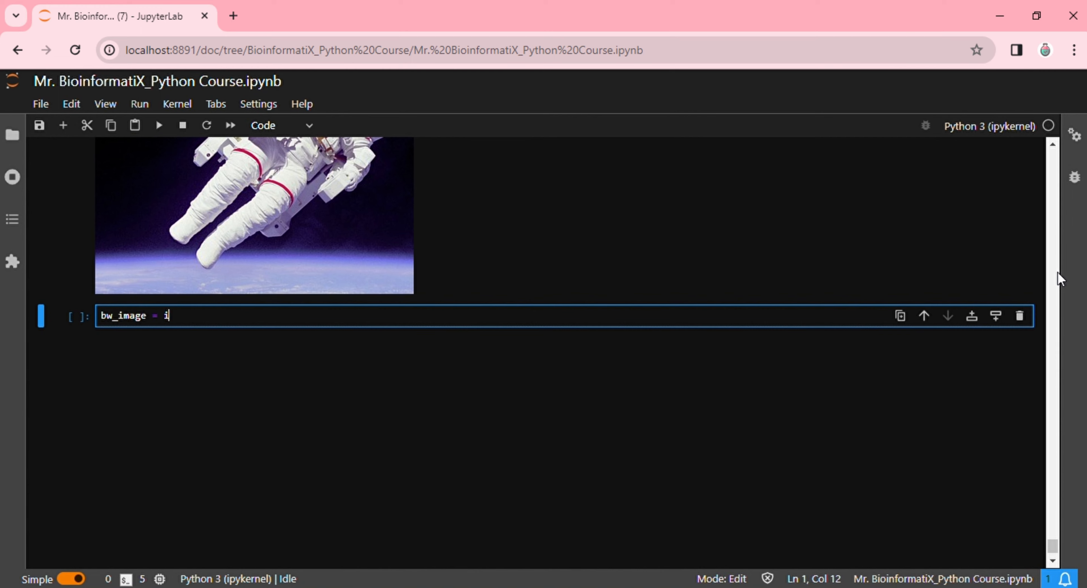
{"action": "type", "text": "mage.con"}
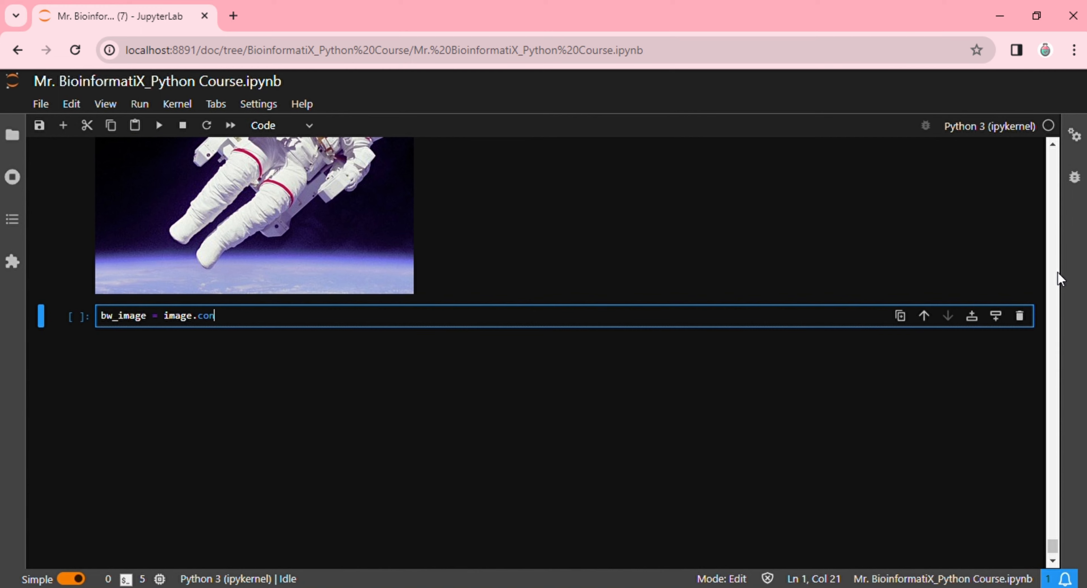
{"action": "type", "text": "vert()"}
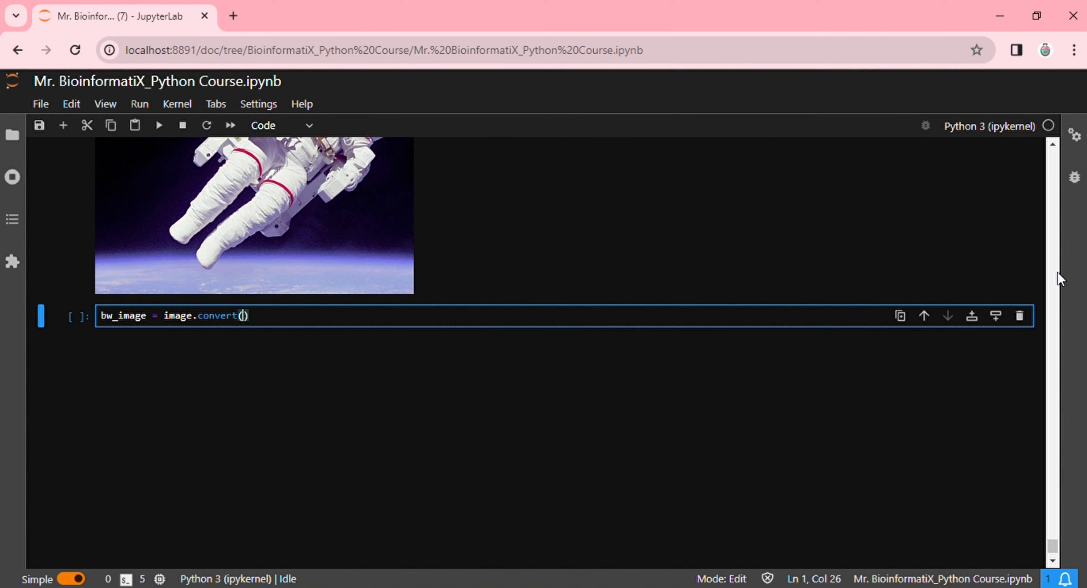
{"action": "type", "text": "'L'"}
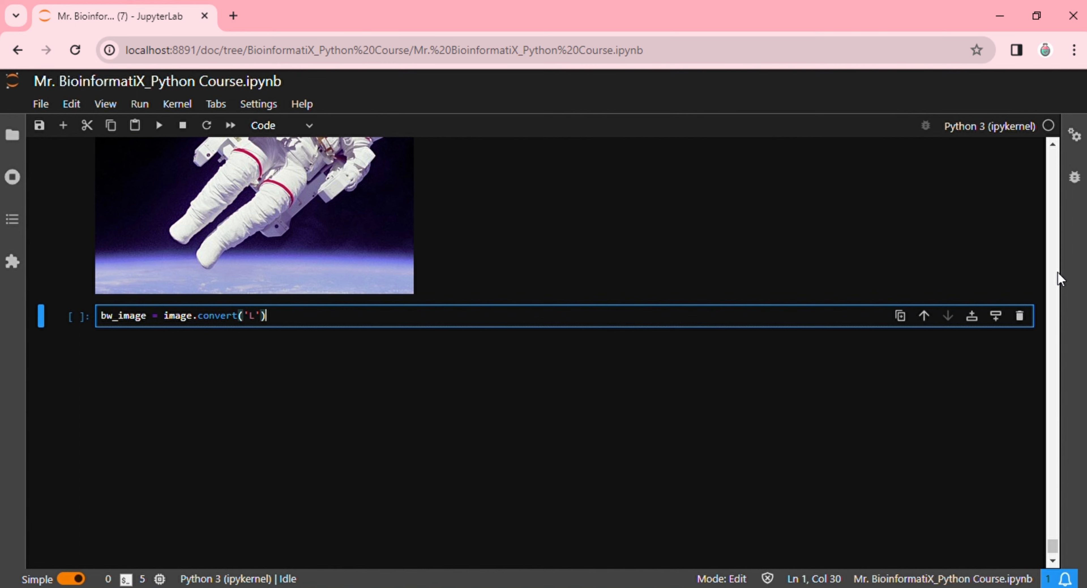
{"action": "type", "text": "bw_"}
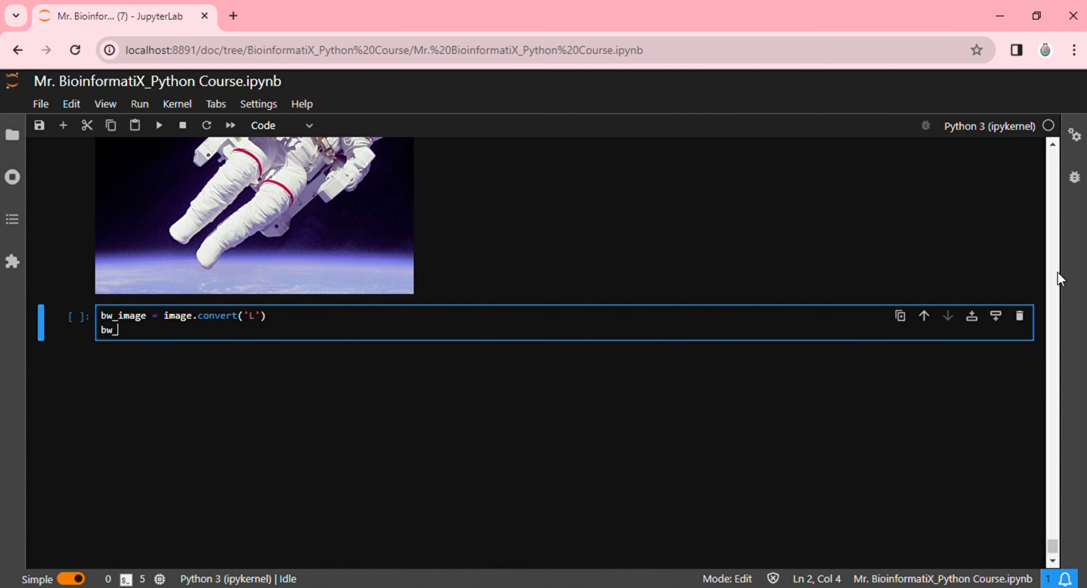
{"action": "type", "text": "image"}
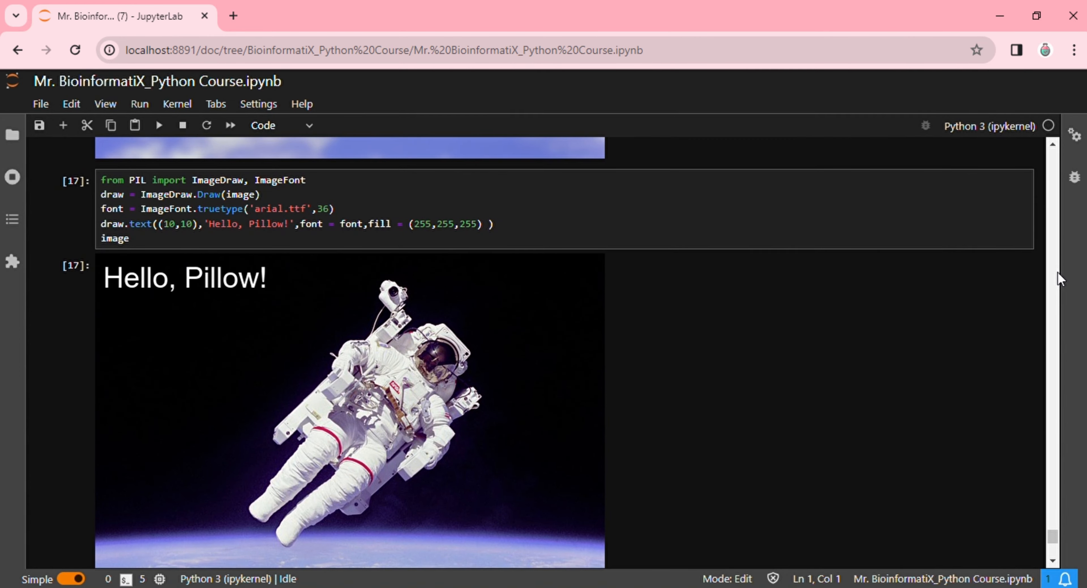
- Re-execute the earlier cells from the bottom cell so astro.jpg reloads in colour
{"action": "scroll", "scroll_direction": "down", "scroll_amount": 3}
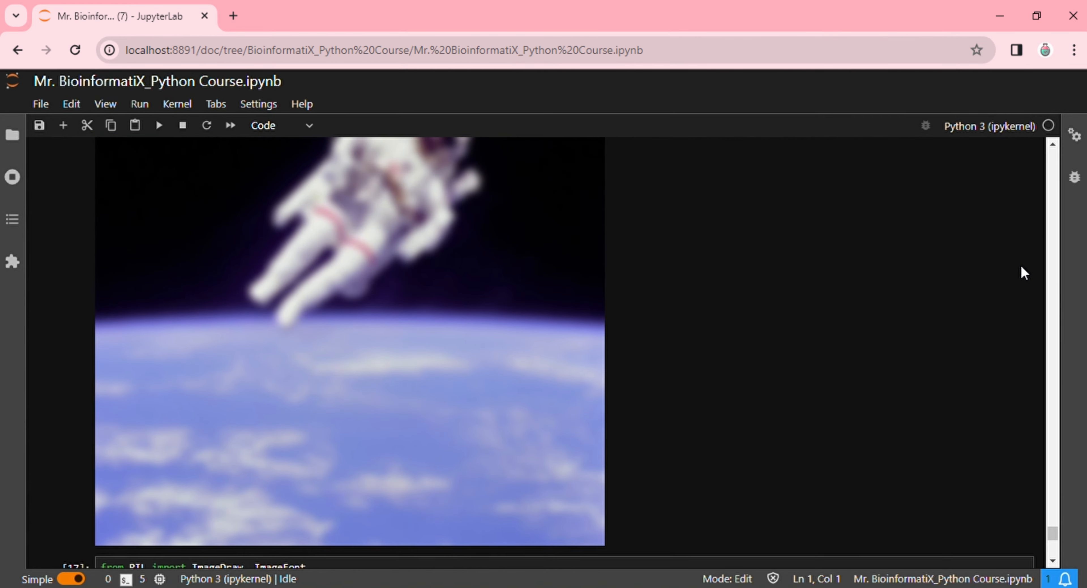
{"action": "scroll", "scroll_direction": "down", "scroll_amount": 3}
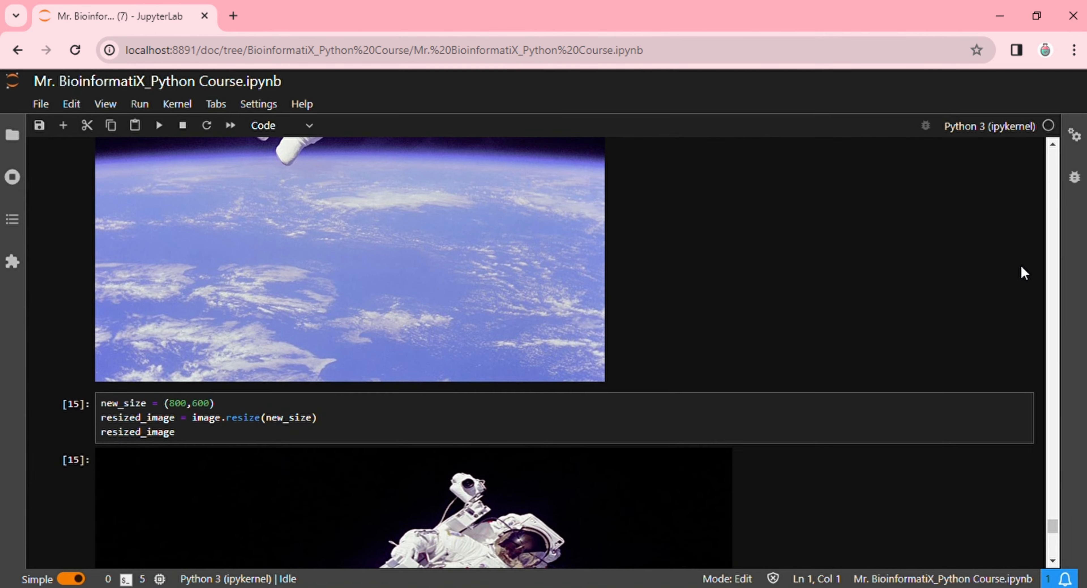
{"action": "scroll", "scroll_direction": "up", "scroll_amount": 3}
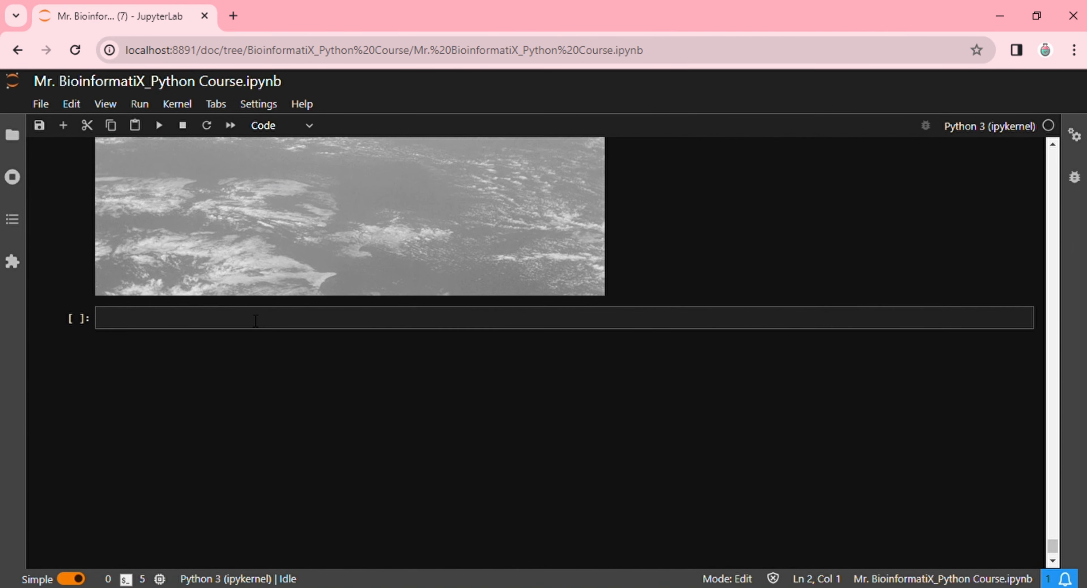
{"action": "left_click", "coordinate": [158, 126]}
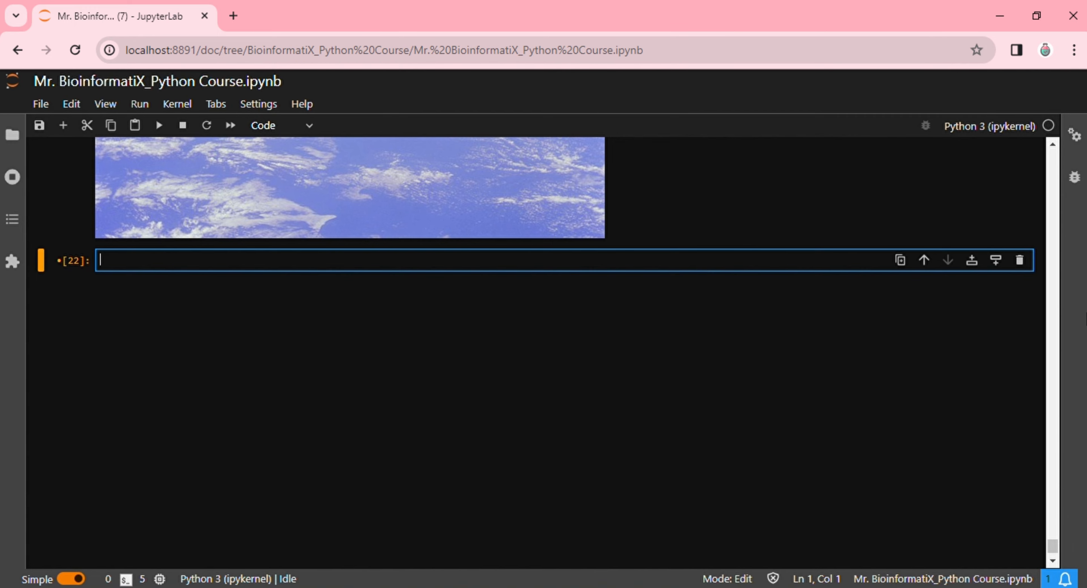
{"action": "mouse_move", "coordinate": [1068, 320]}
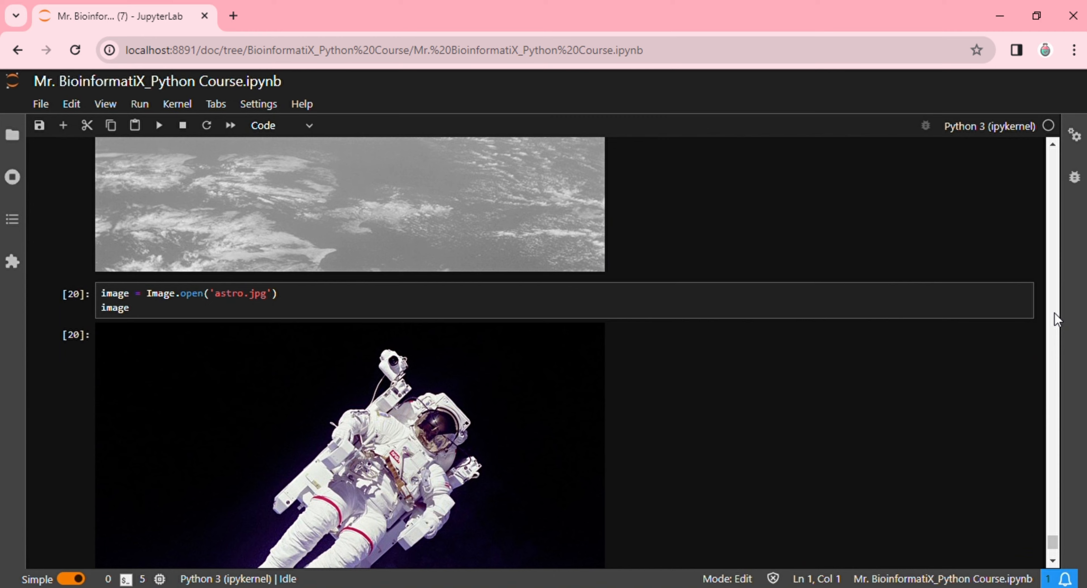
{"action": "scroll", "scroll_direction": "up", "scroll_amount": 3}
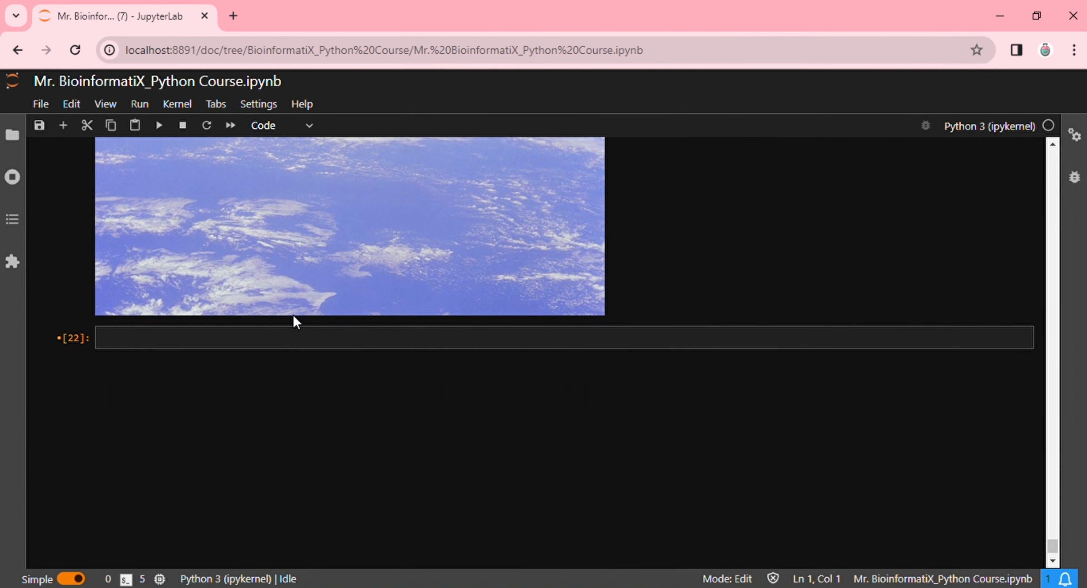
- Run a cell converting image to 'L' grayscale and saving it as 'bw_image.jpg'
{"action": "type", "text": "bw_image = image.convert('L')"}
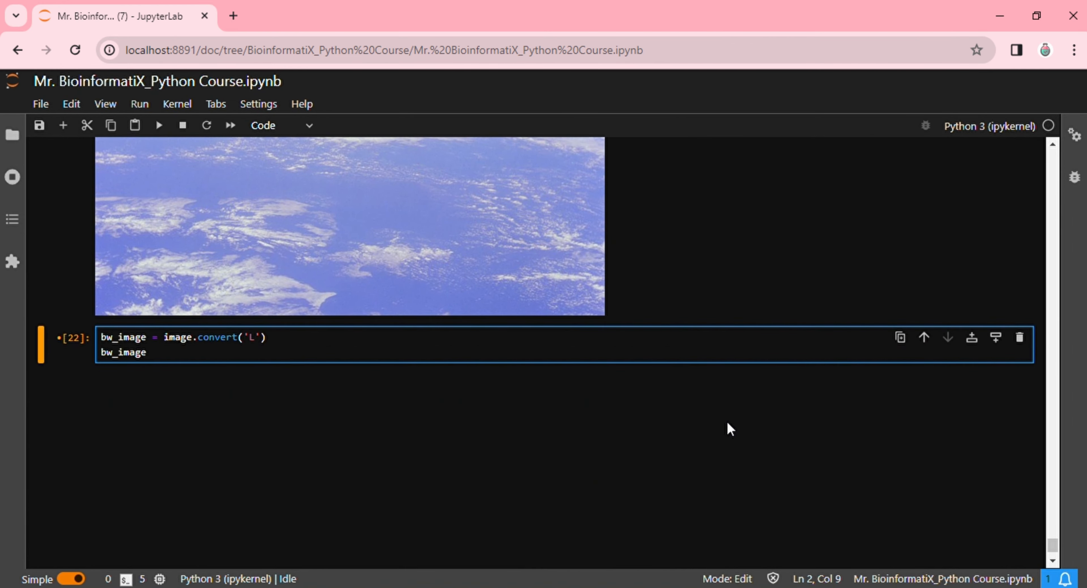
{"action": "type", "text": ".save()"}
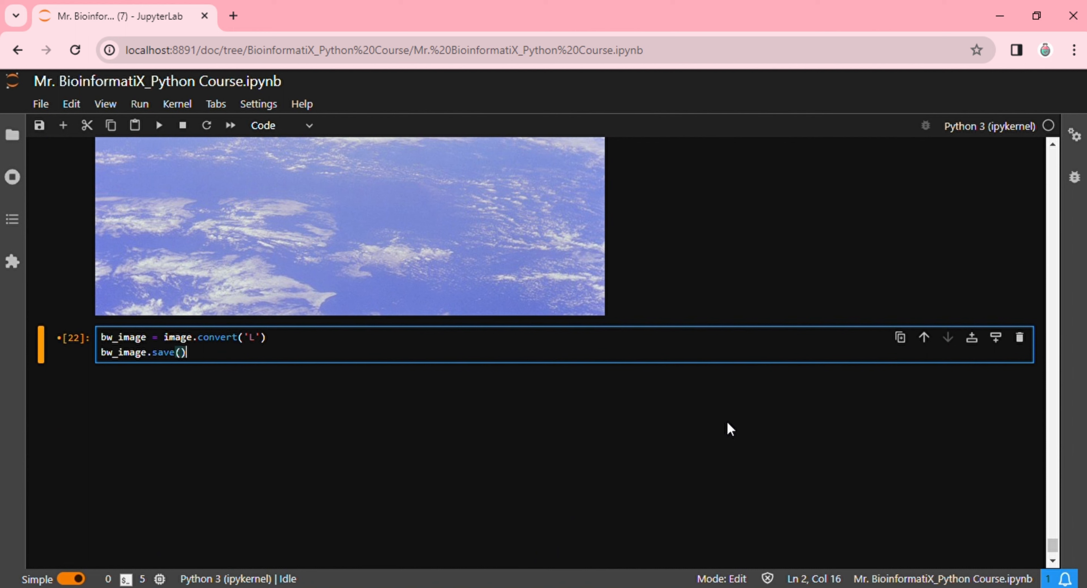
{"action": "type", "text": "'"}
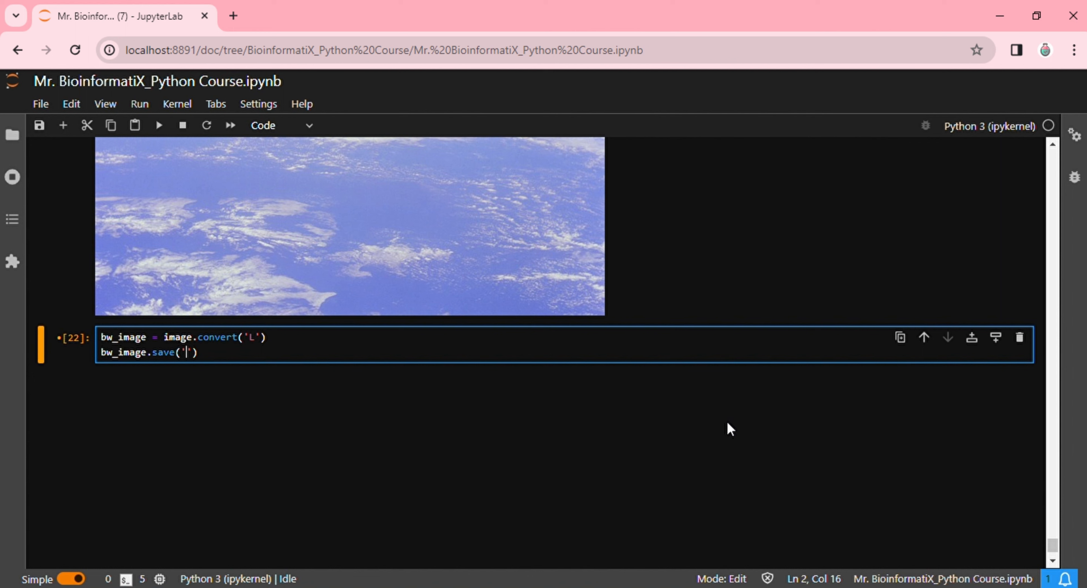
{"action": "type", "text": "bw_i"}
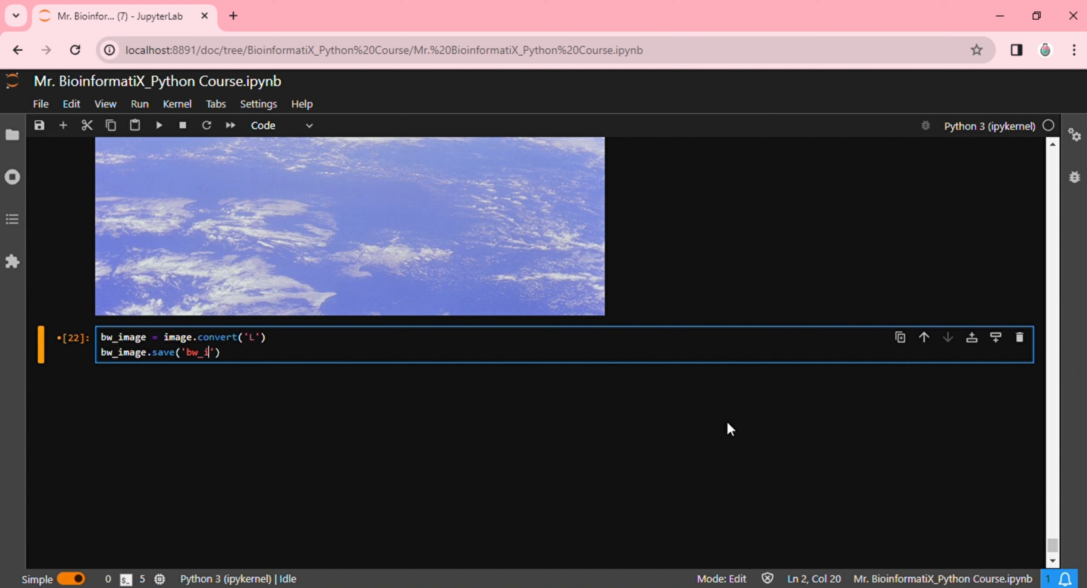
{"action": "type", "text": "mage."}
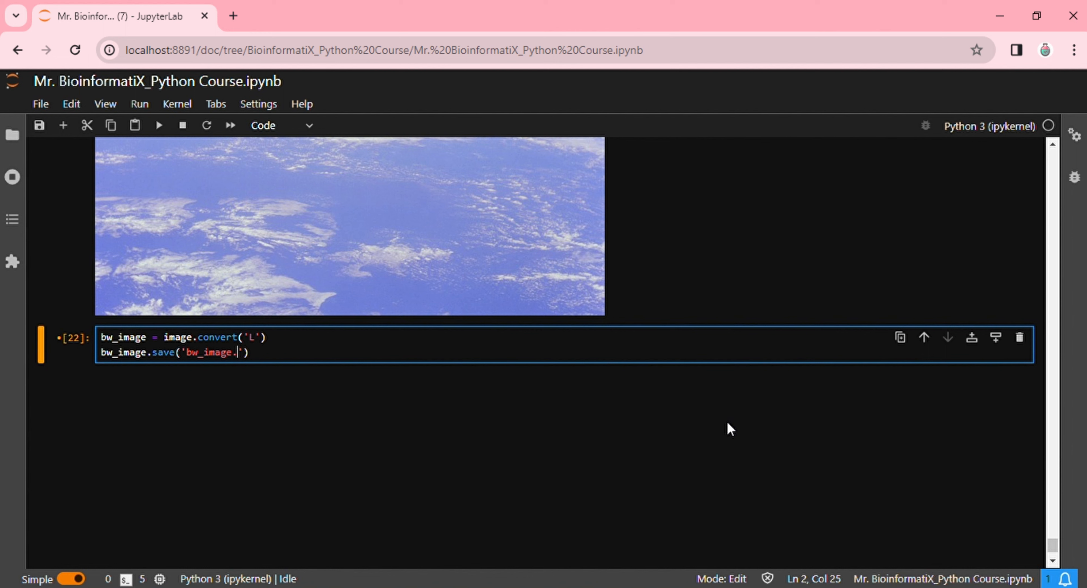
{"action": "type", "text": "jpg"}
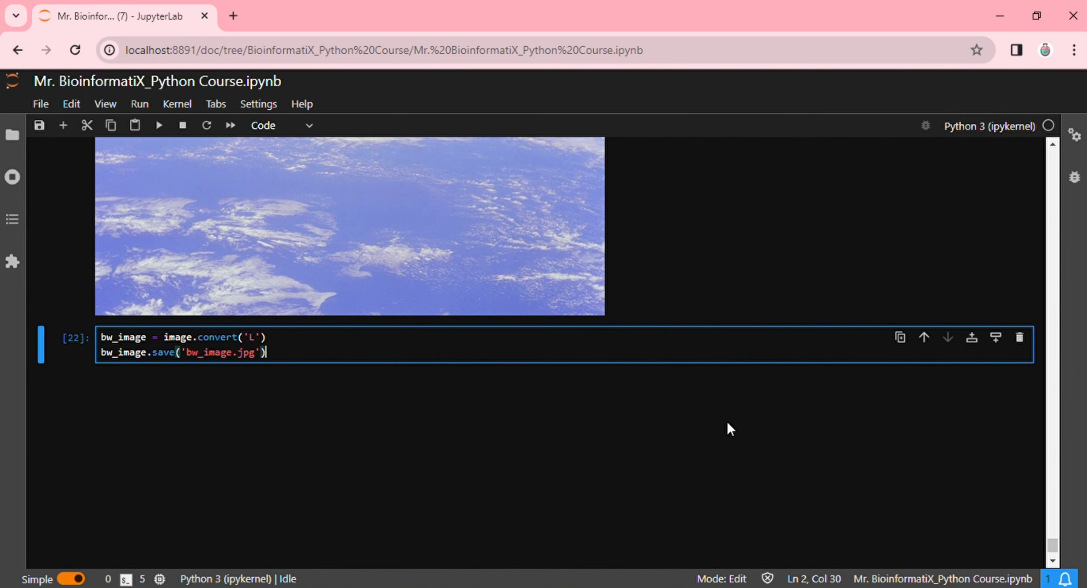
{"action": "key", "text": "shift+enter"}
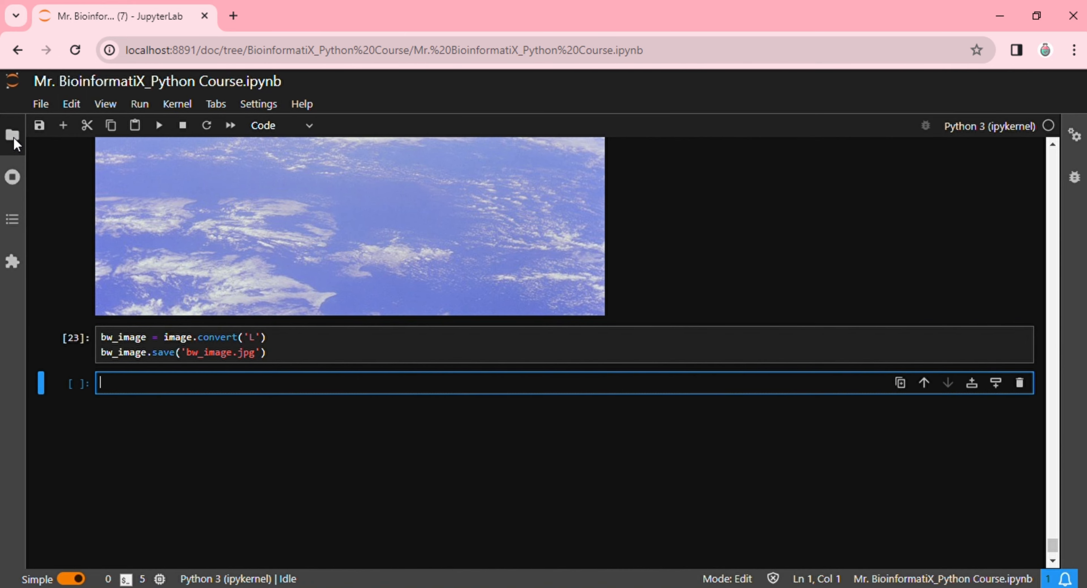
- Filter the file browser by 'bw' to reveal the saved bw_image.jpg
{"action": "left_click", "coordinate": [12, 135]}
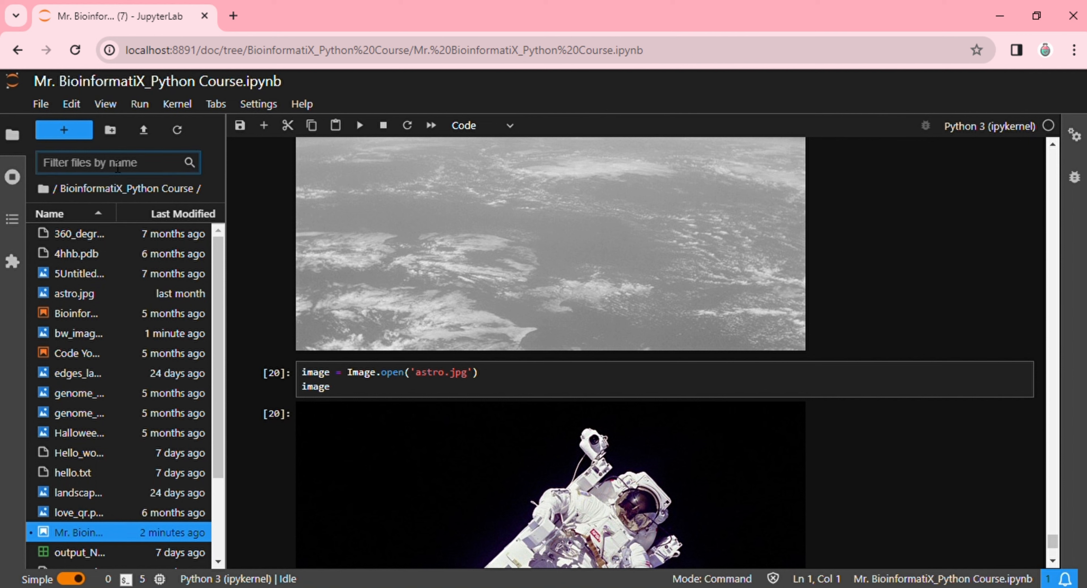
{"action": "type", "text": "bw"}
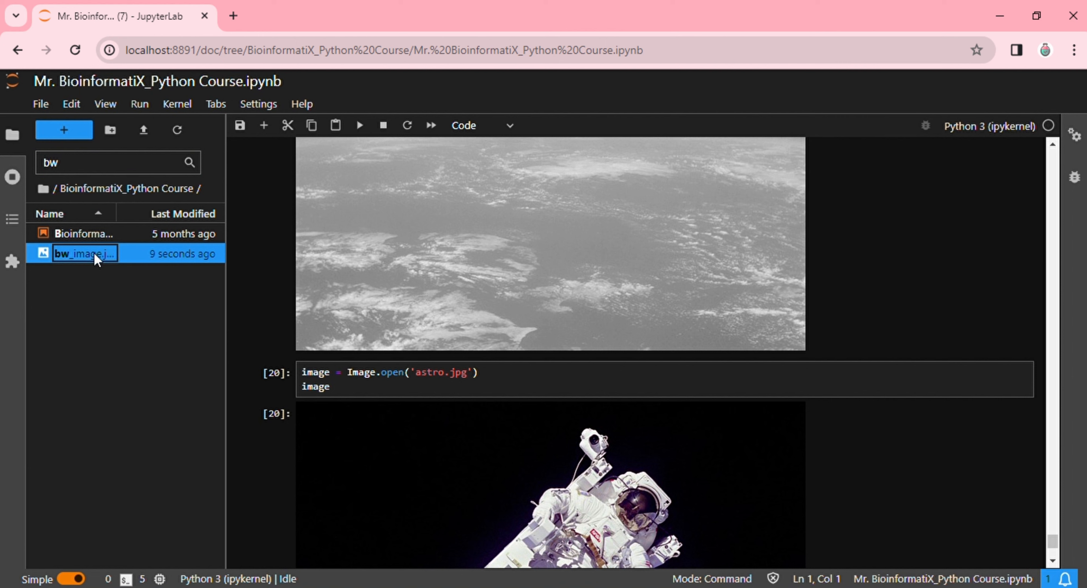
{"action": "mouse_move", "coordinate": [86, 130]}
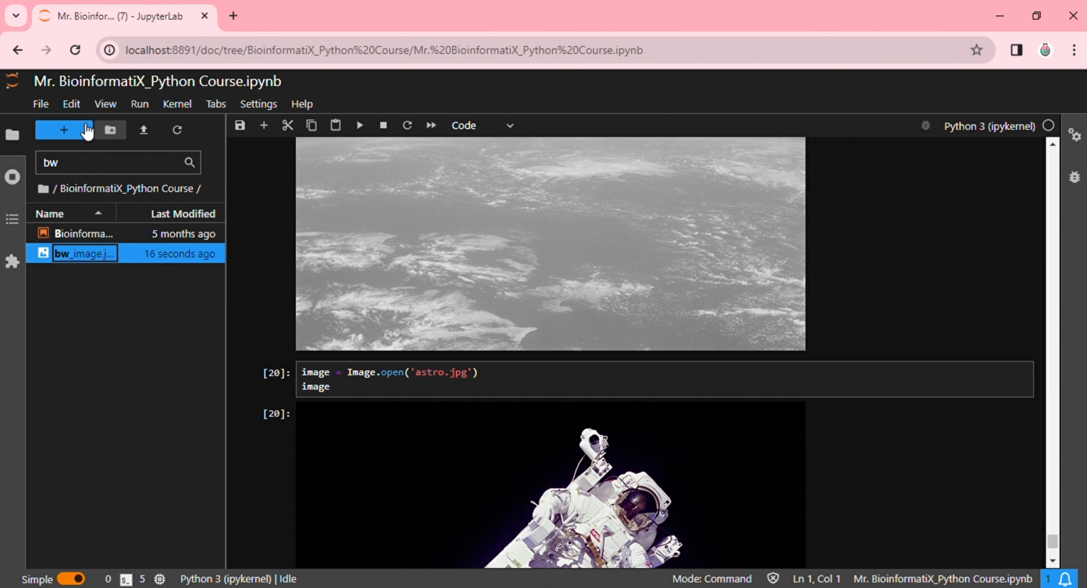